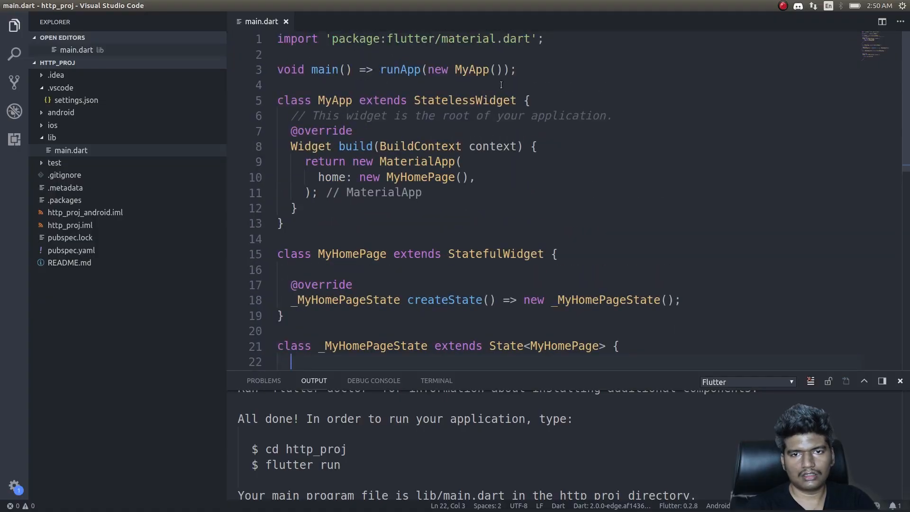
Add import 'package:http/http.dart'; on a new line below the material import.
click(544, 39)
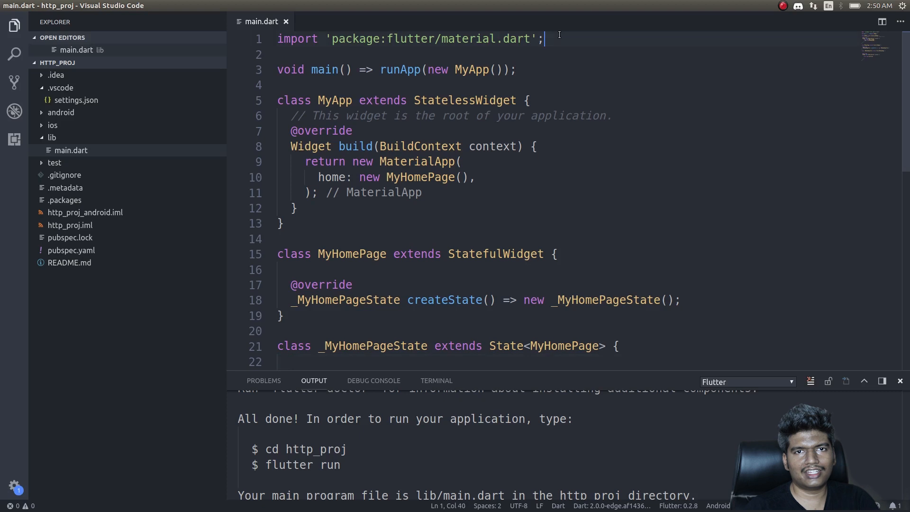
key(Enter)
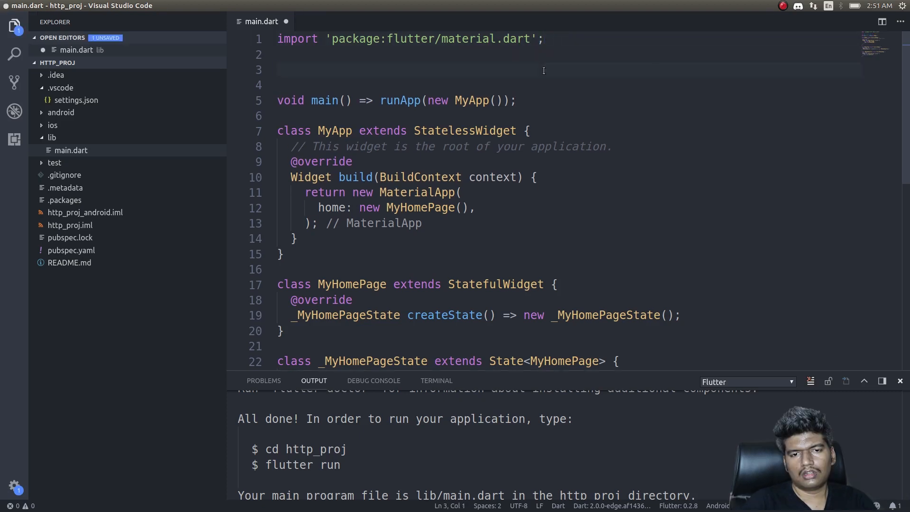
text(import)
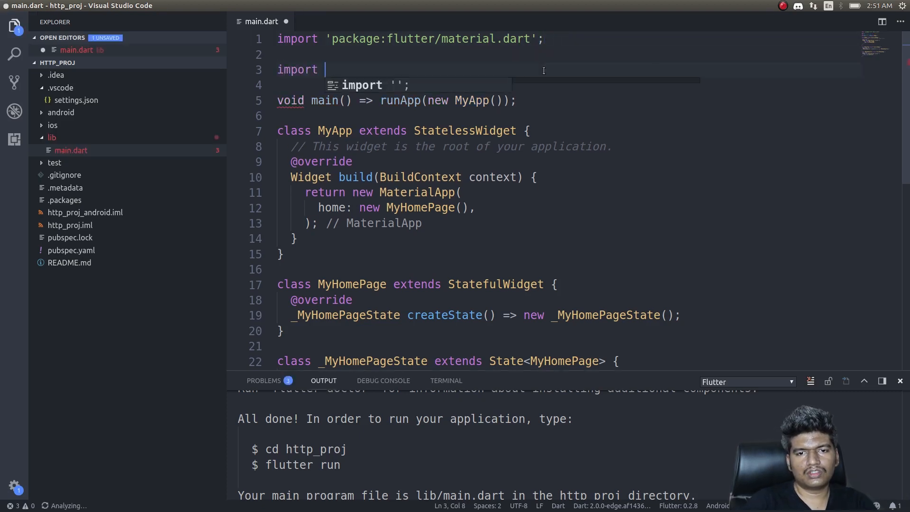
text('package:h)
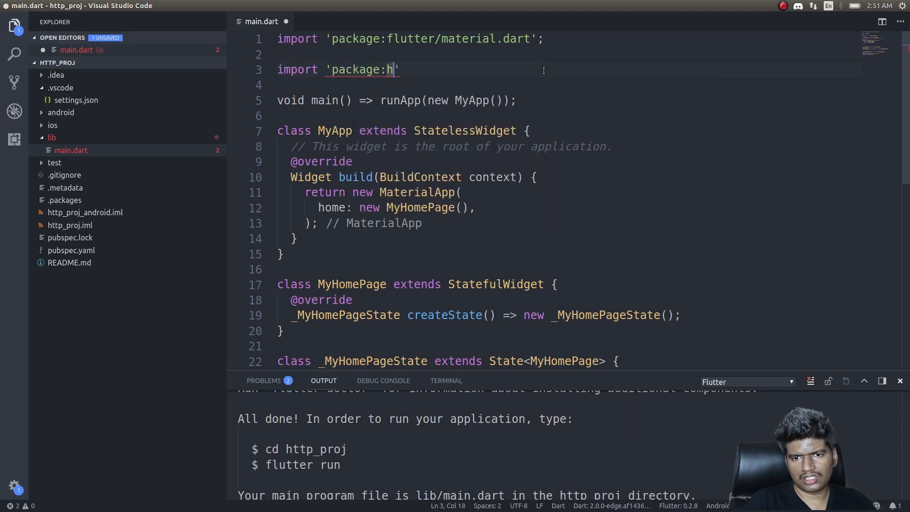
text(h)
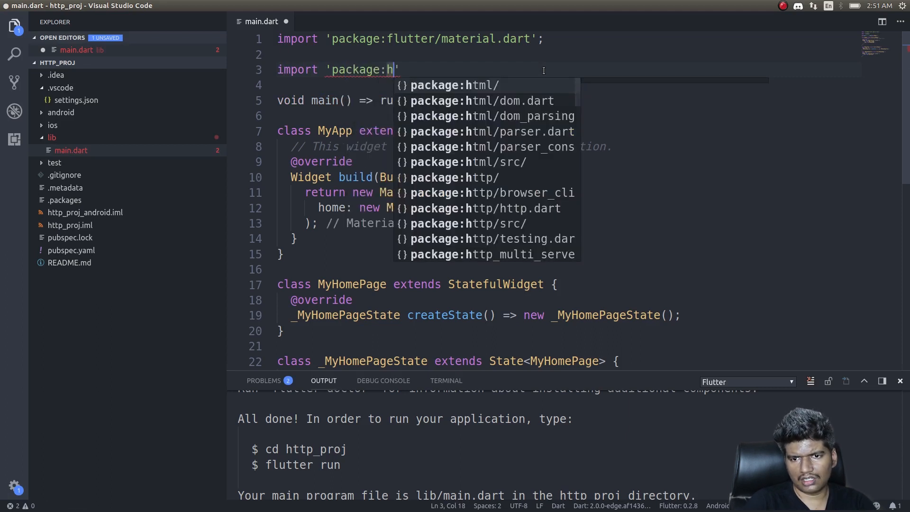
click(492, 208)
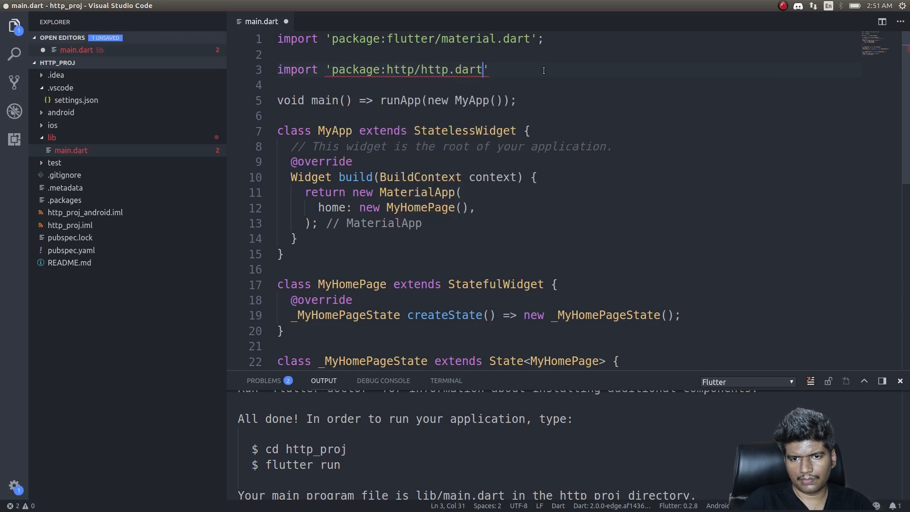
text(;)
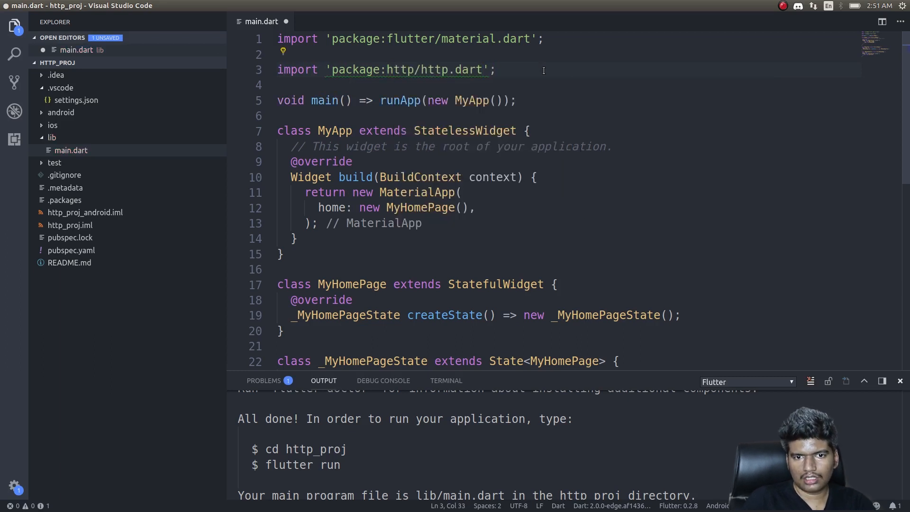
Split the Scaffold call across lines and make room above the build override.
scroll(down, 3)
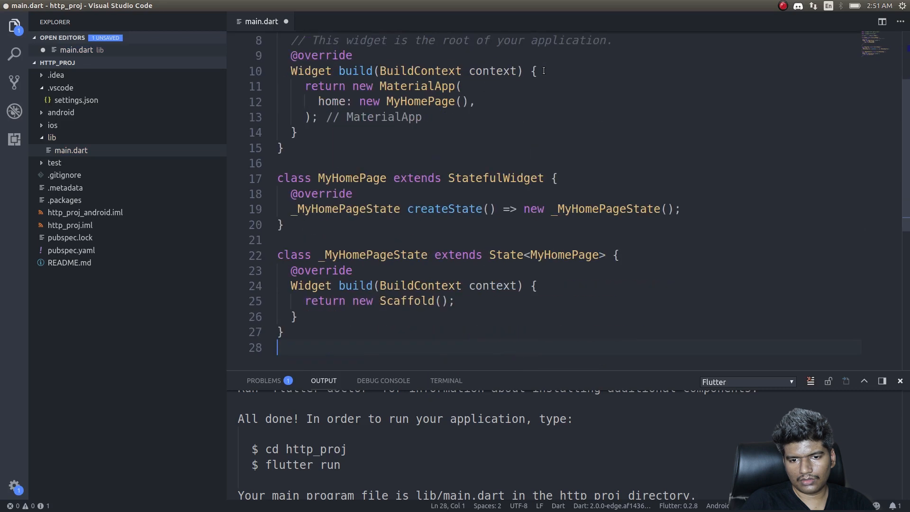
click(440, 301)
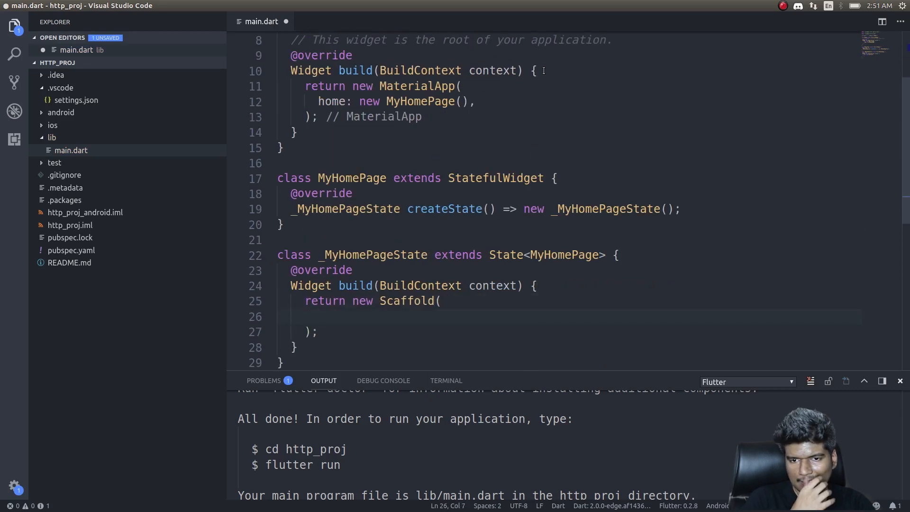
click(319, 270)
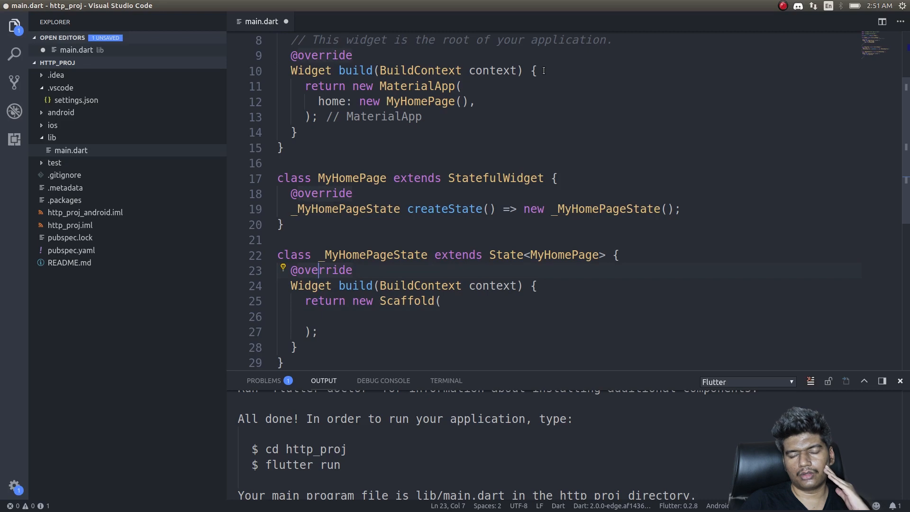
click(322, 256)
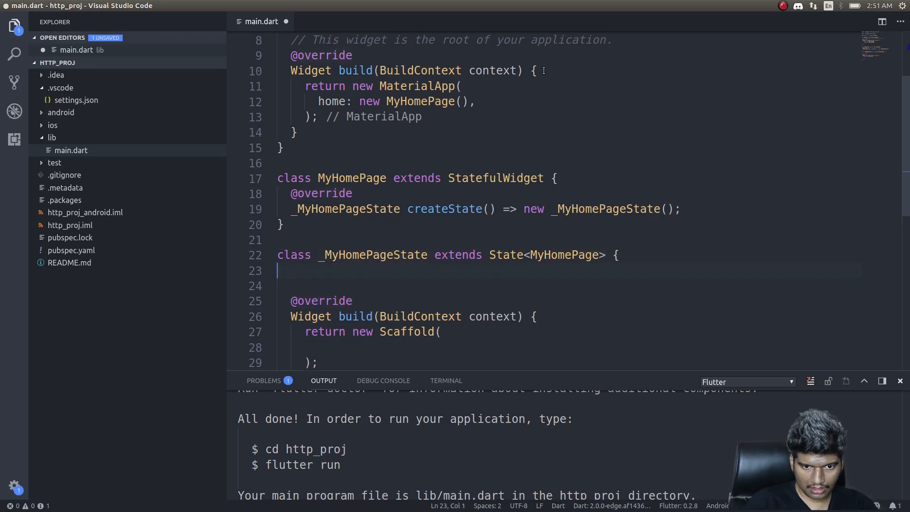
Declare Future<String> makeRequest() at the top of the state class.
text(Fu)
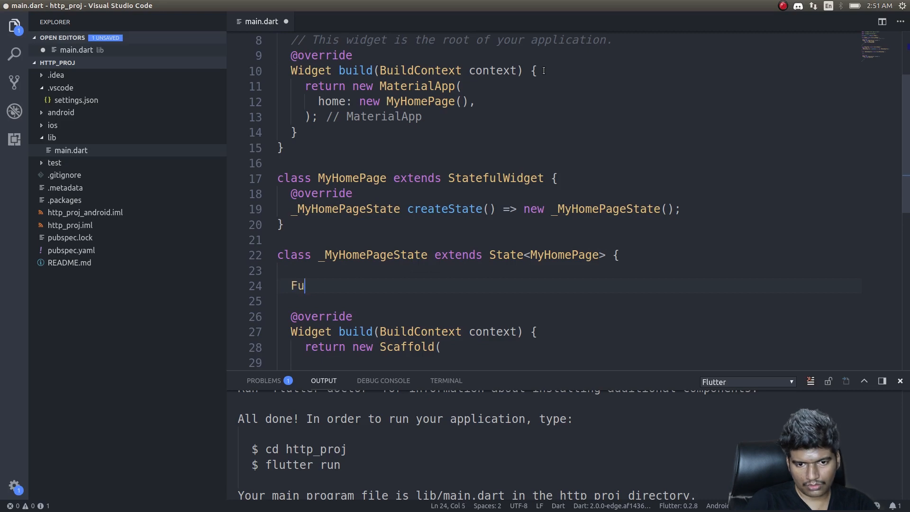
text(ture)
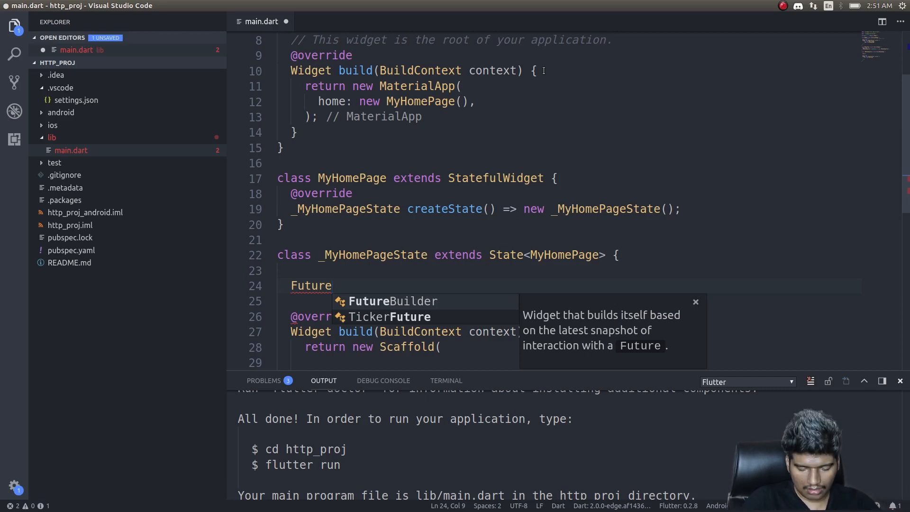
text(<String)
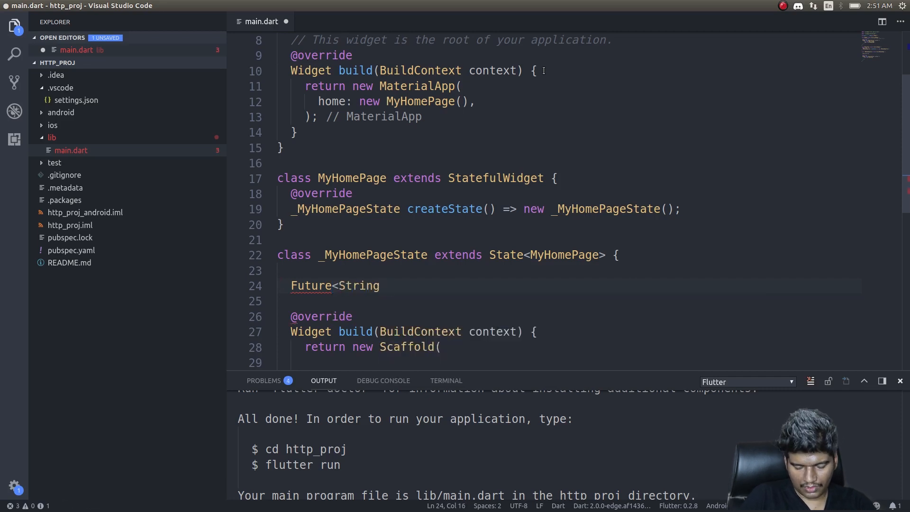
text(>)
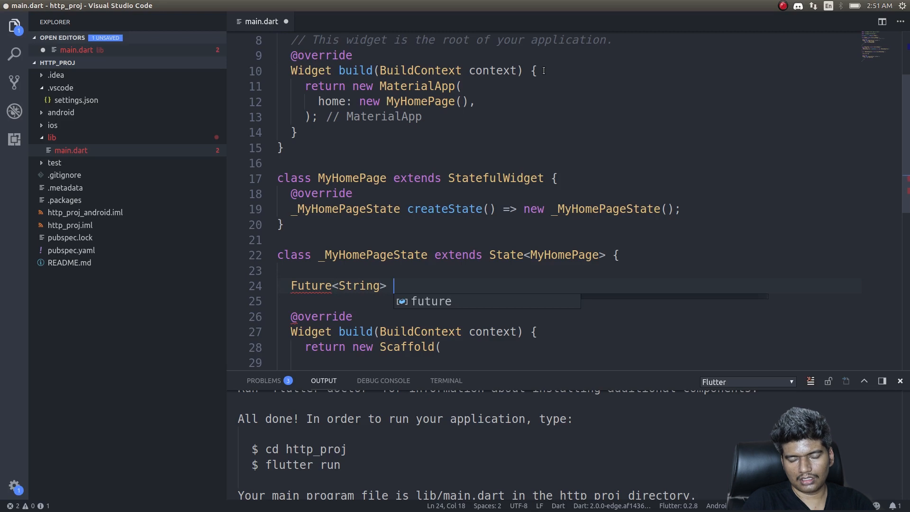
text(makeRequ)
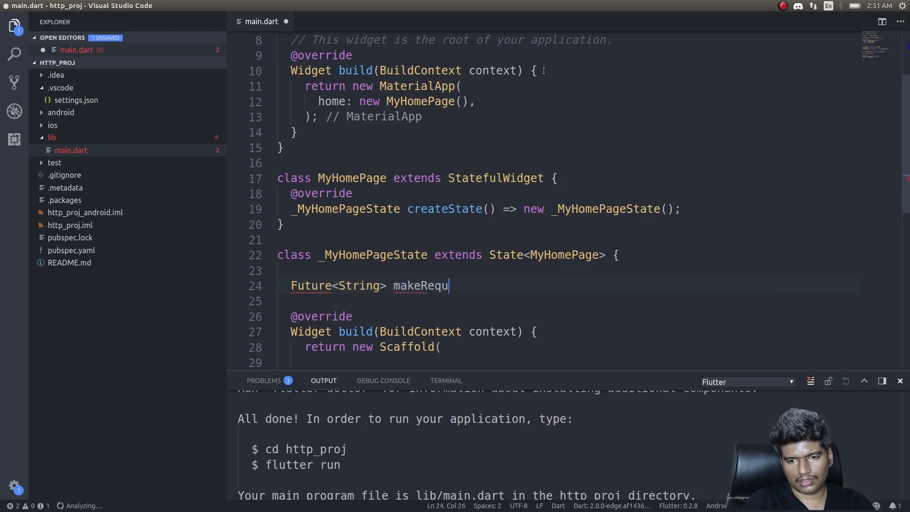
text(est())
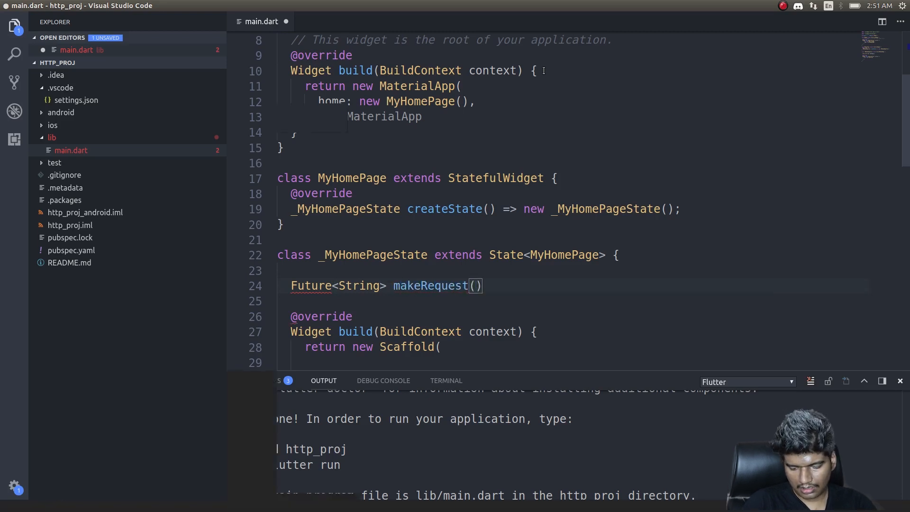
Give makeRequest() an empty braced body and mark it async.
text({)
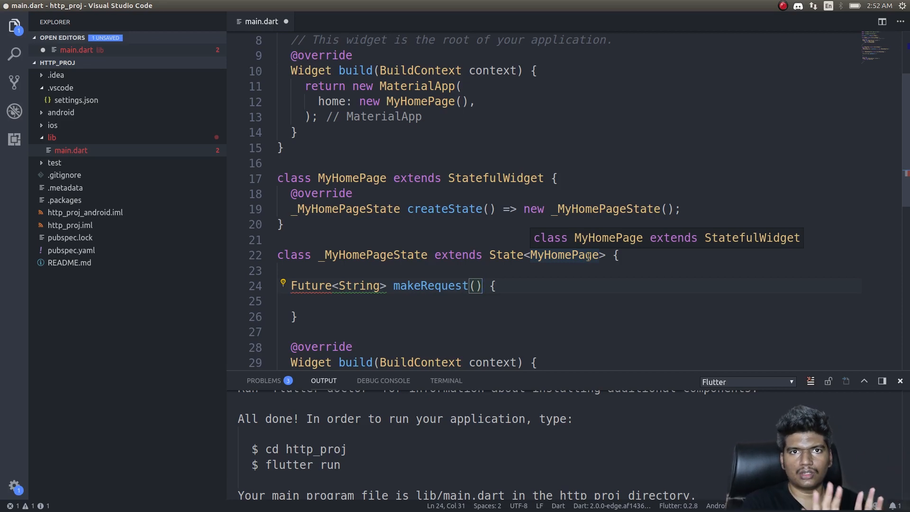
text(a)
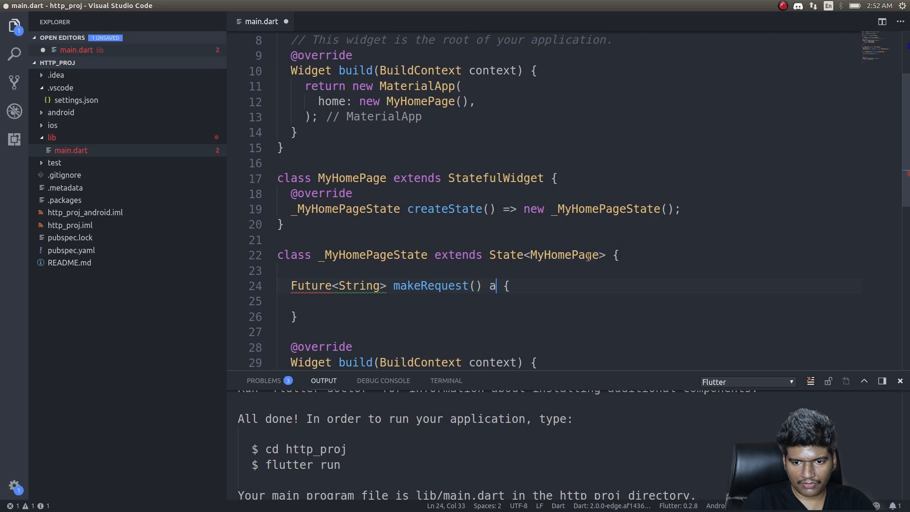
text(sync)
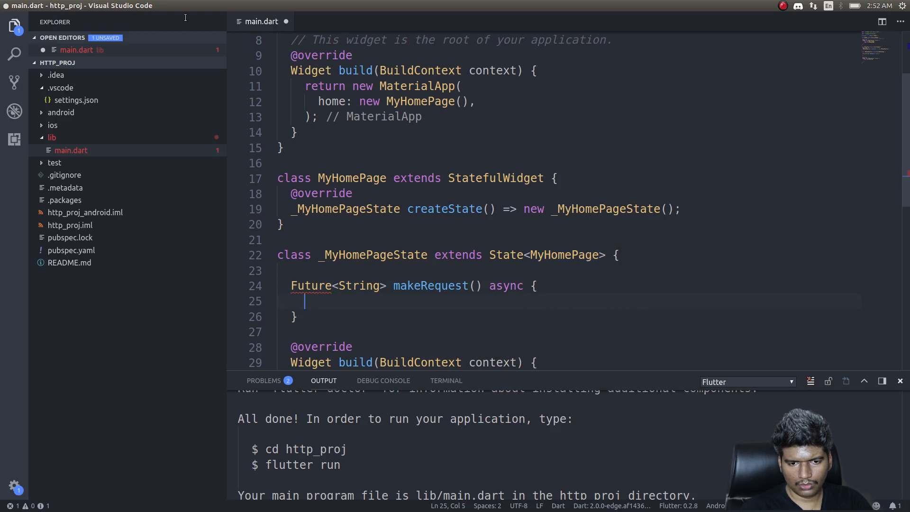
mouse_move(312, 286)
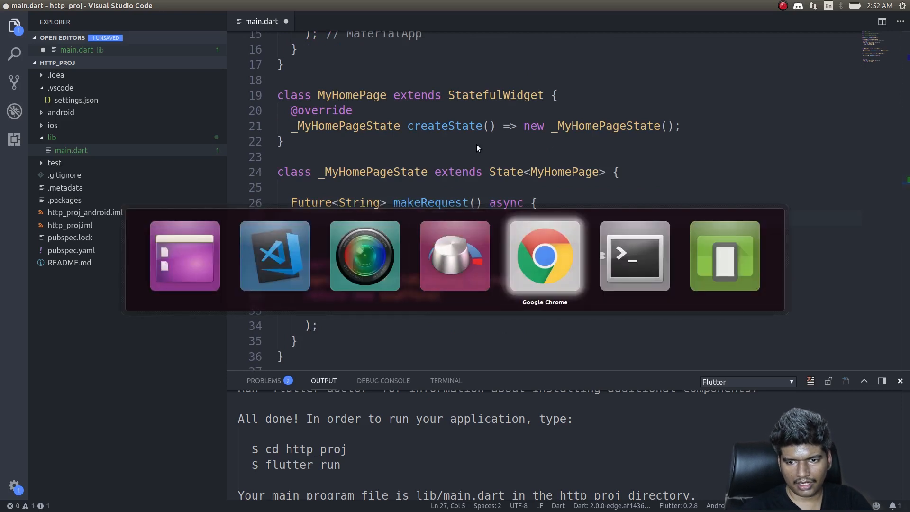
click(545, 256)
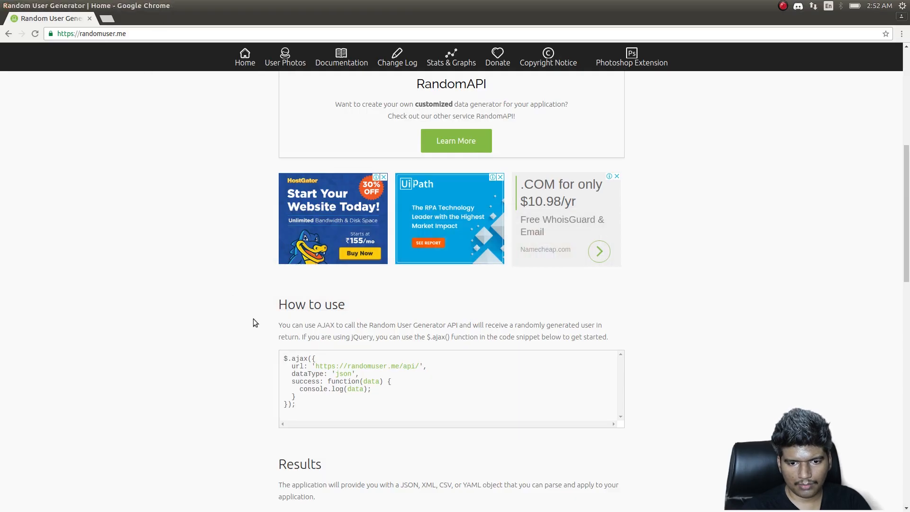
double_click(372, 366)
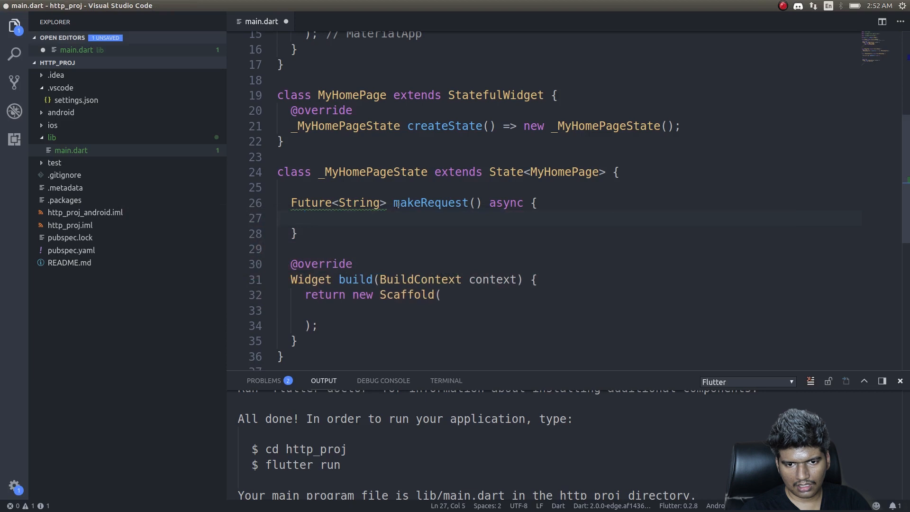
text(String url =)
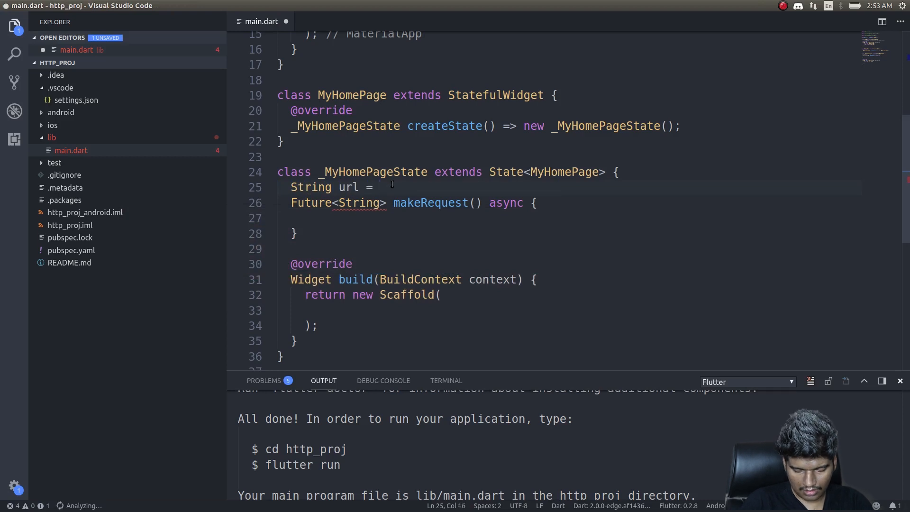
text('https://randomuser.me/api/';)
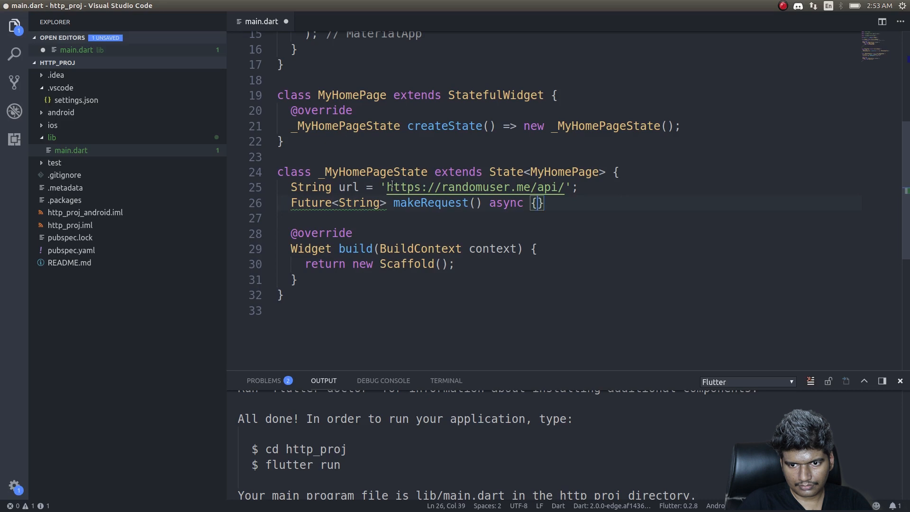
key(Enter)
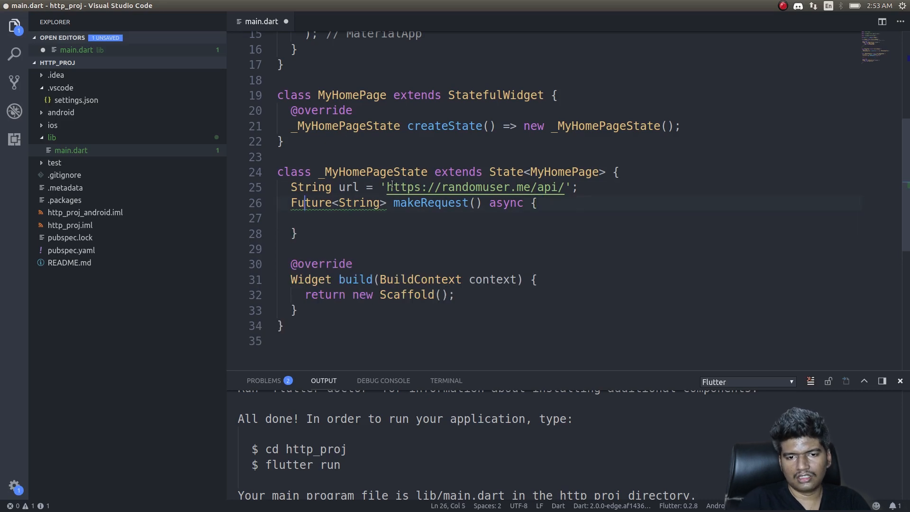
key(Enter)
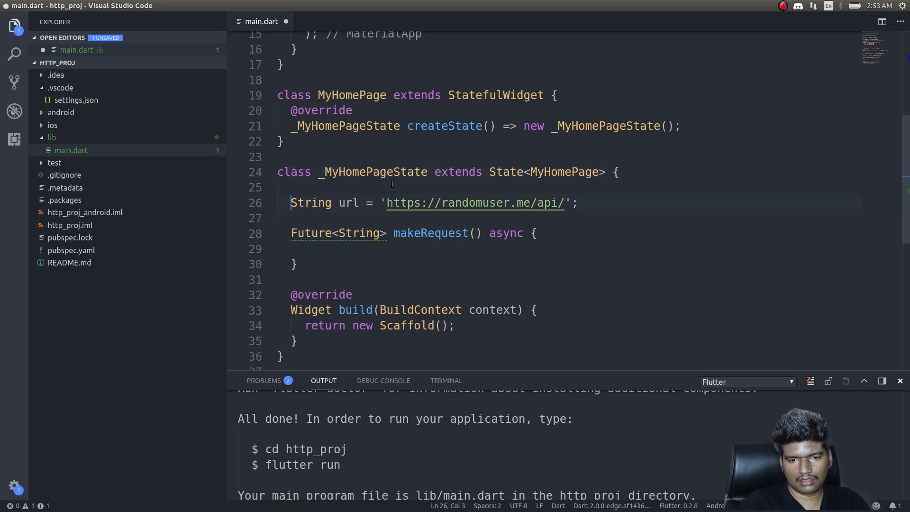
click(304, 248)
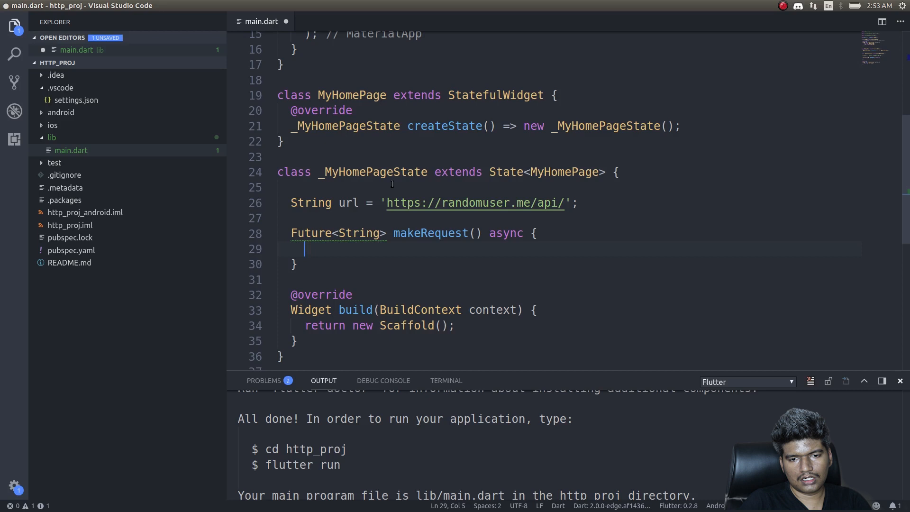
Start 'var response = ht' in makeRequest and alias the http import 'as http'.
text(var respo)
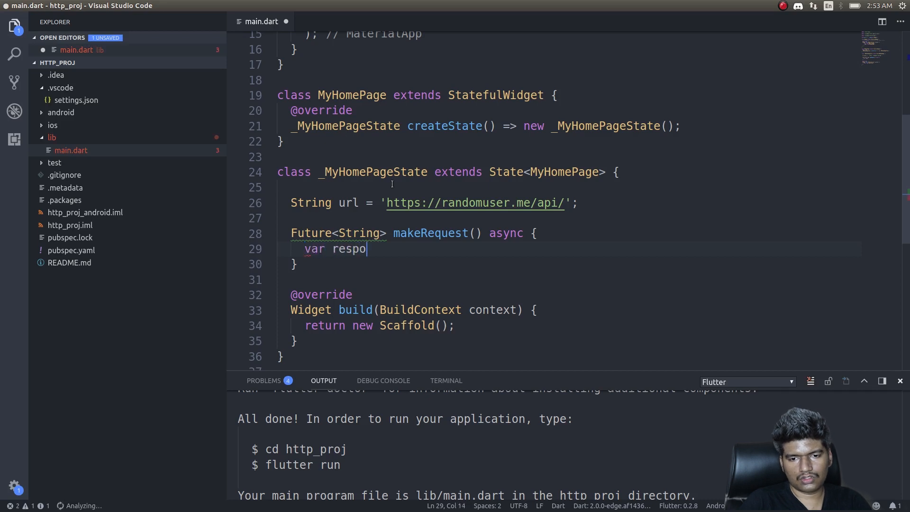
text(nse = ht)
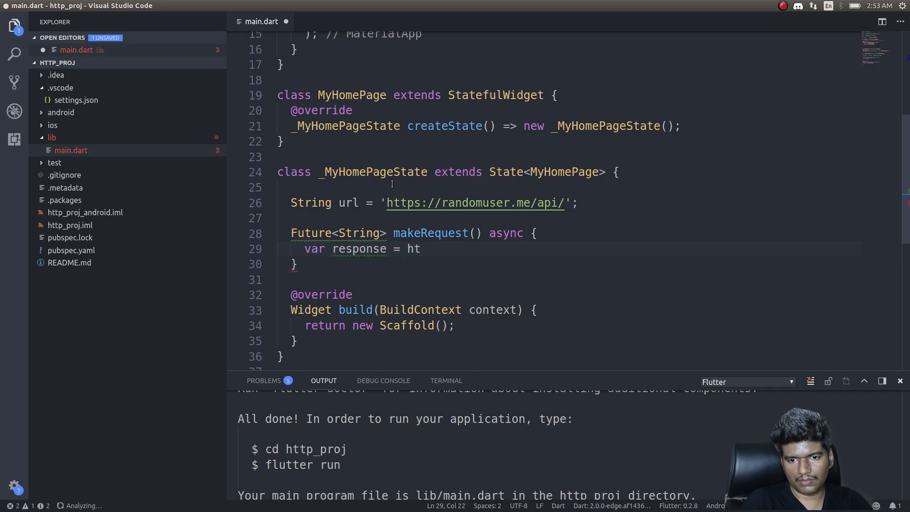
scroll(up, 3)
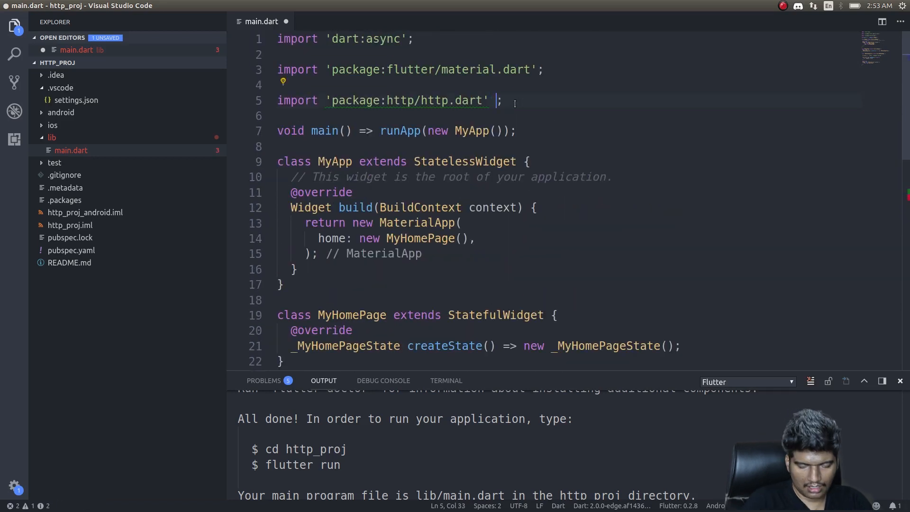
text(as http)
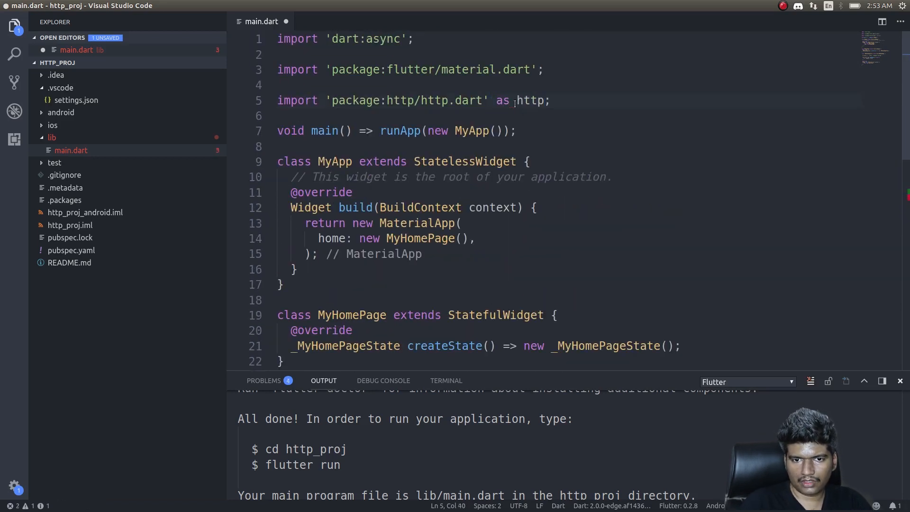
scroll(down, 3)
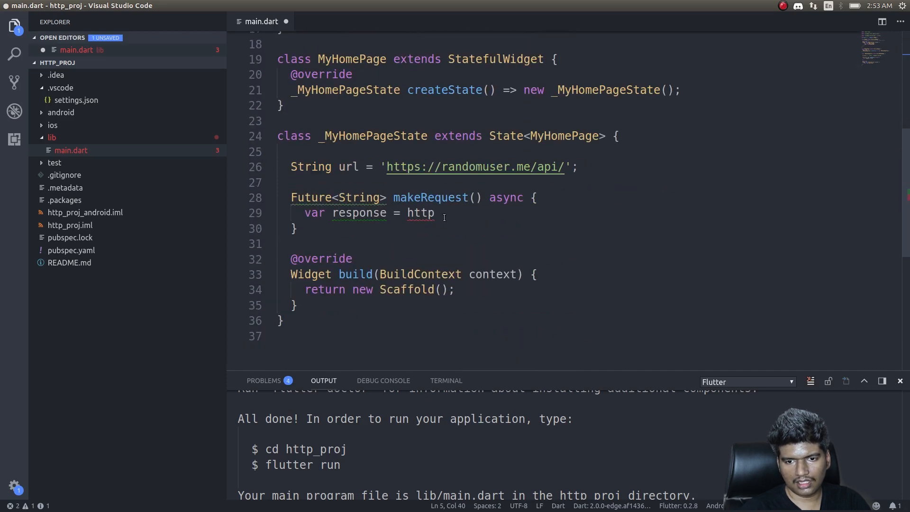
Make the response call http.get on Uri.encodeFull(url).
text(.get()
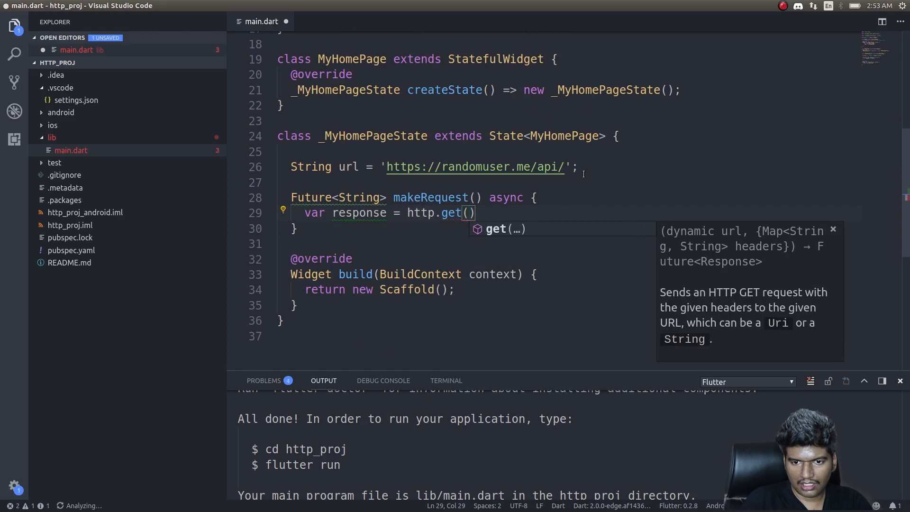
text(u)
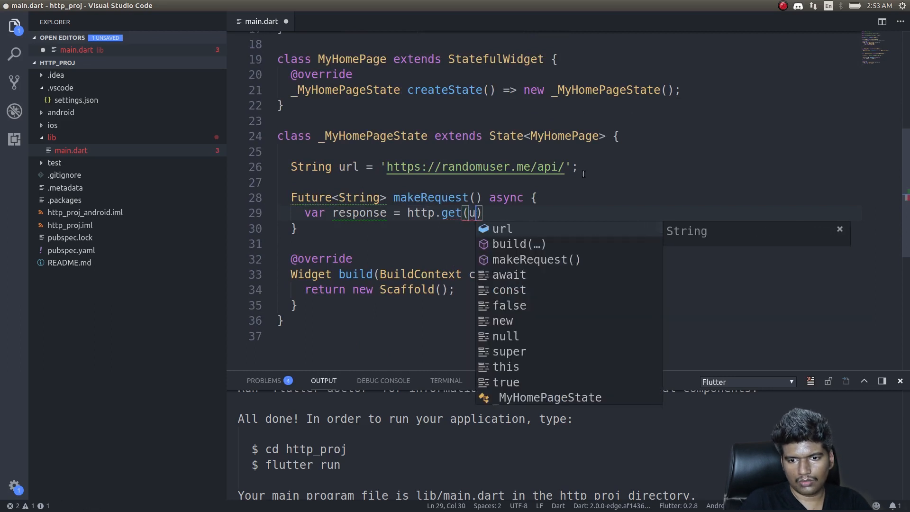
text(ri.encodeFull()
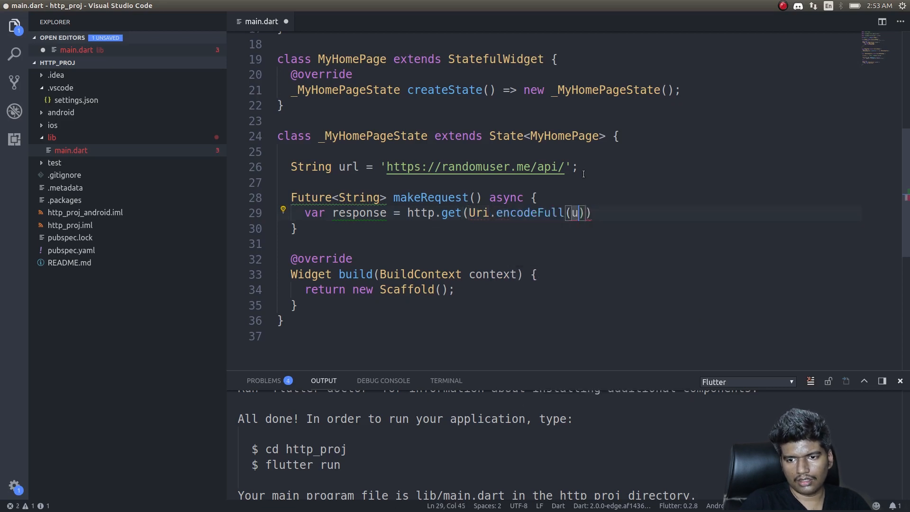
text(rl)
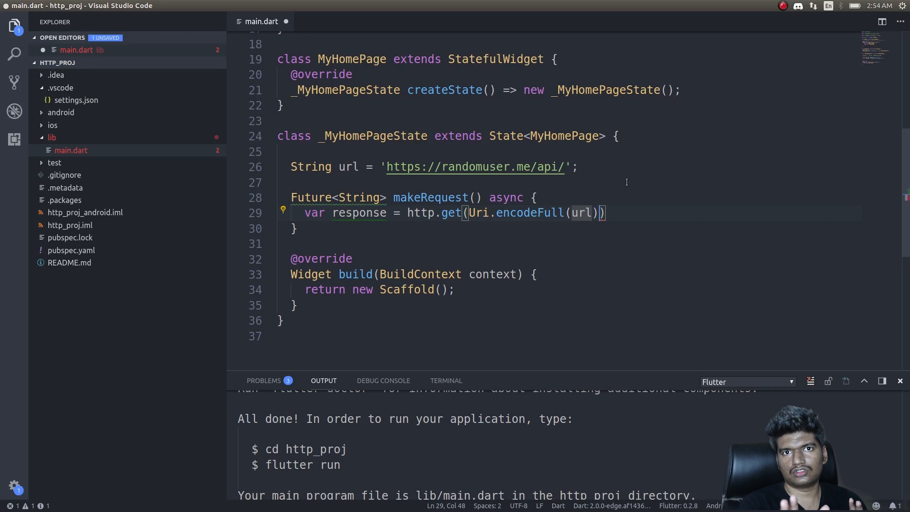
text(,)
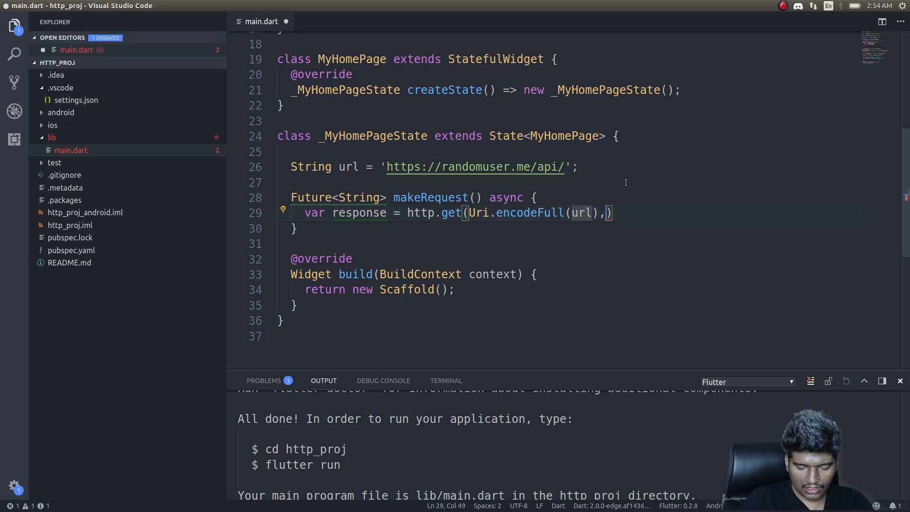
Add headers {"Accept": "application/json"} to the request and format the document.
text(headers:)
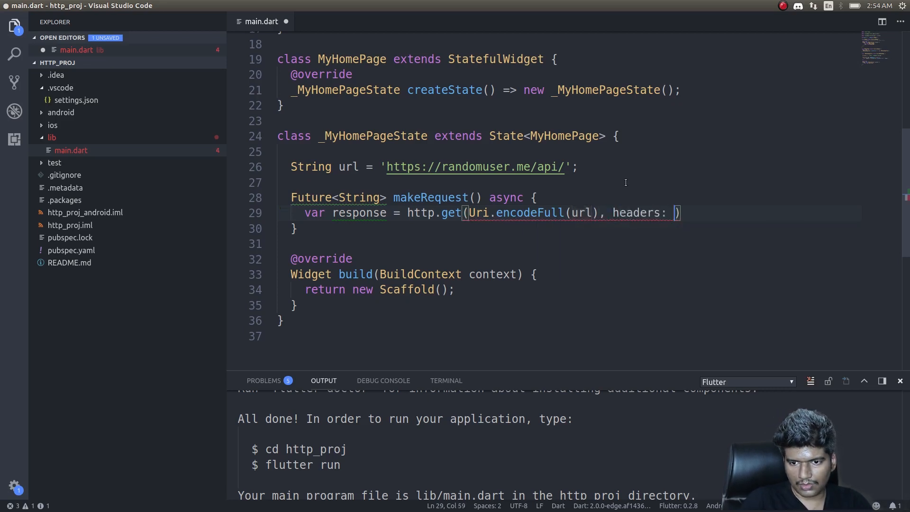
text({})
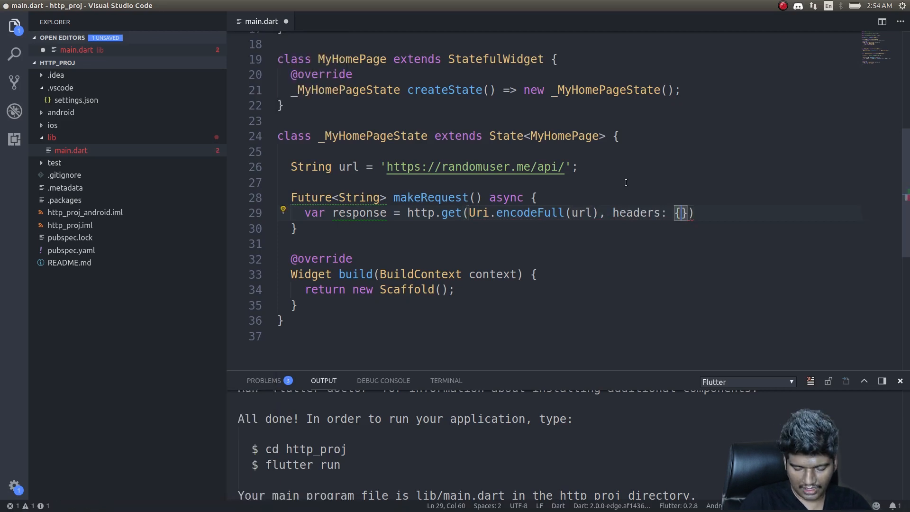
text("A")
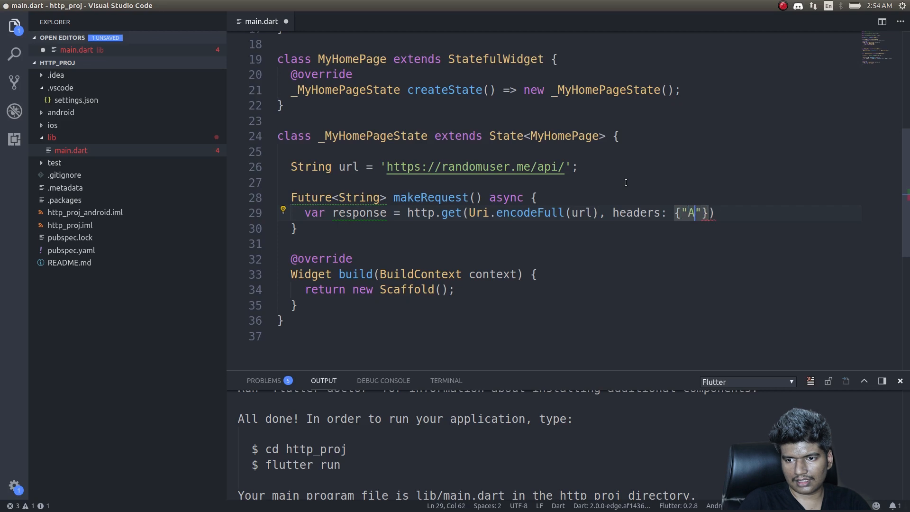
text(cc)
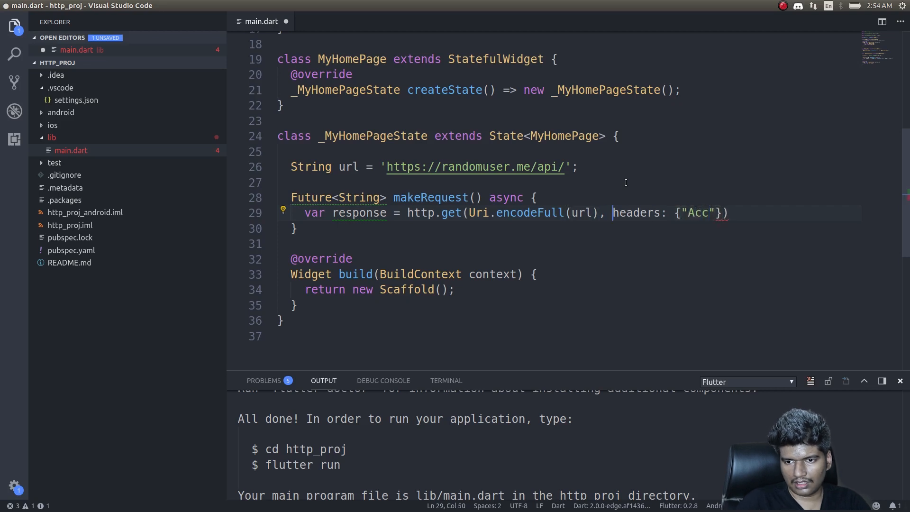
key(Enter)
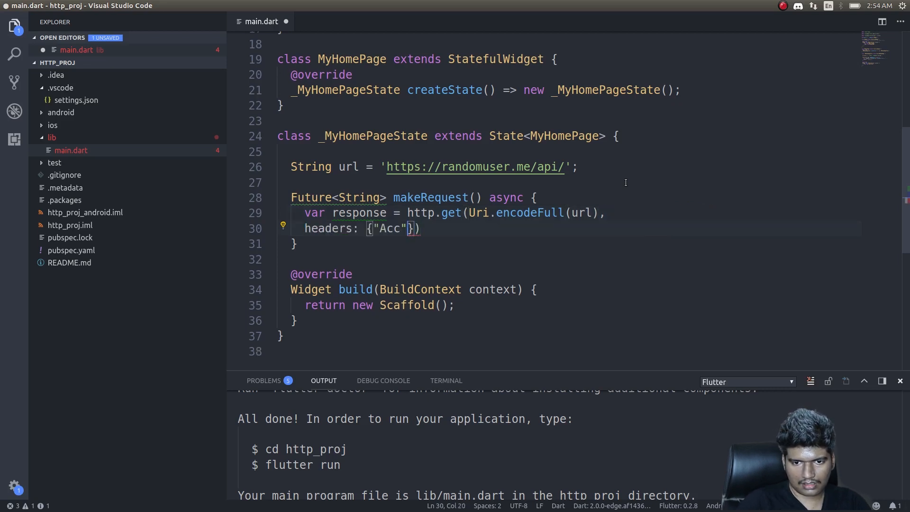
text(ept)
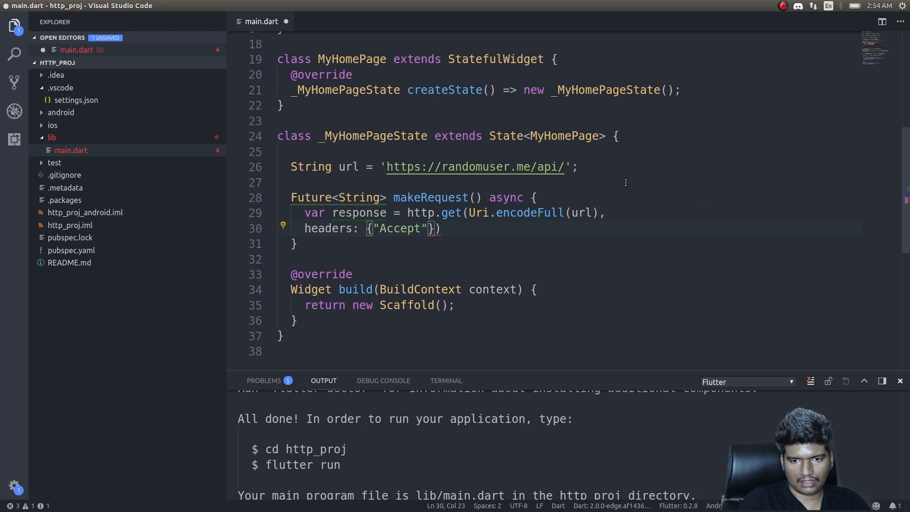
text(: "")
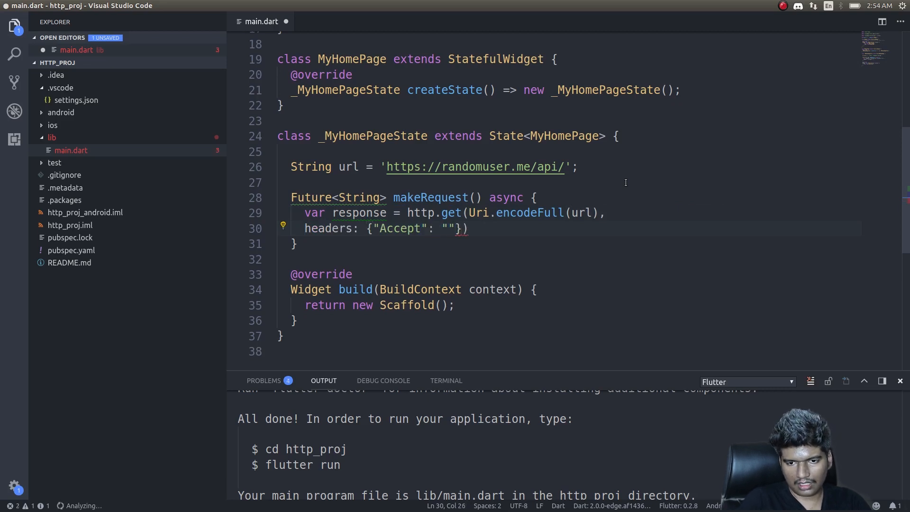
text(application/json)
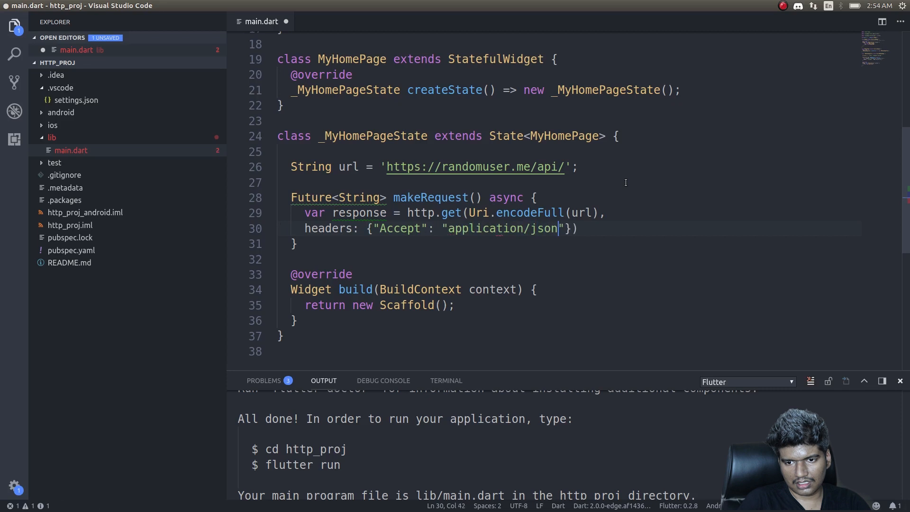
text(),)
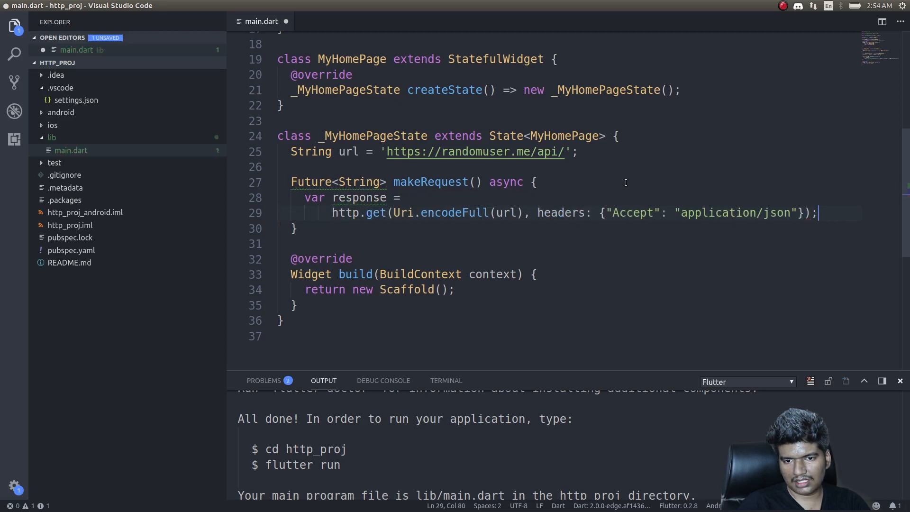
click(499, 212)
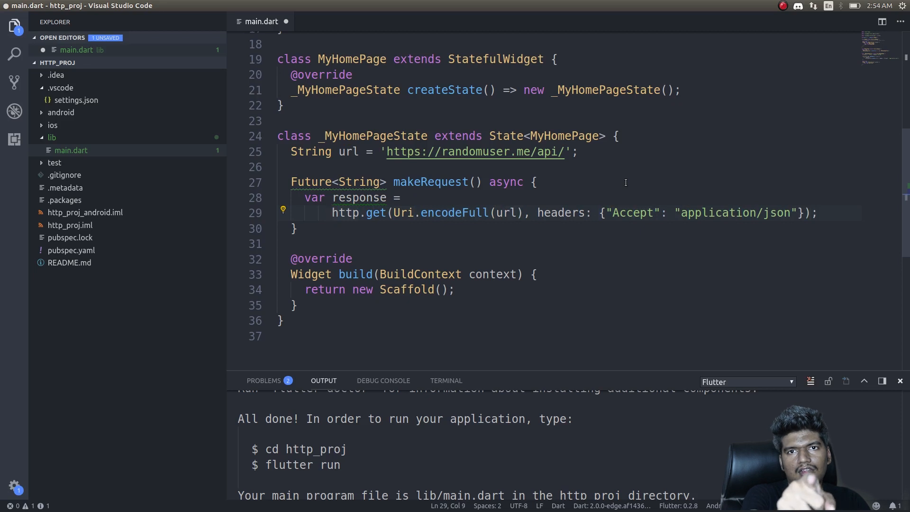
Await http.get and print response.body on the following line.
text(aswa)
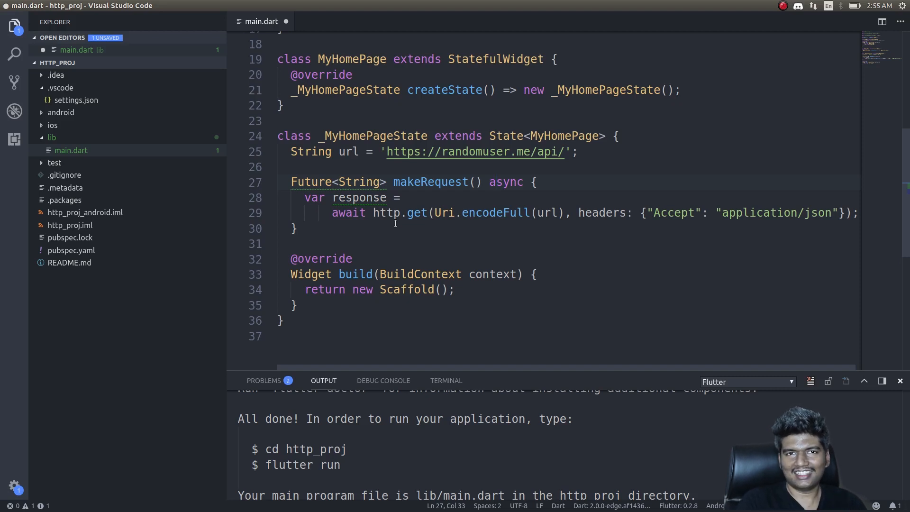
mouse_move(413, 166)
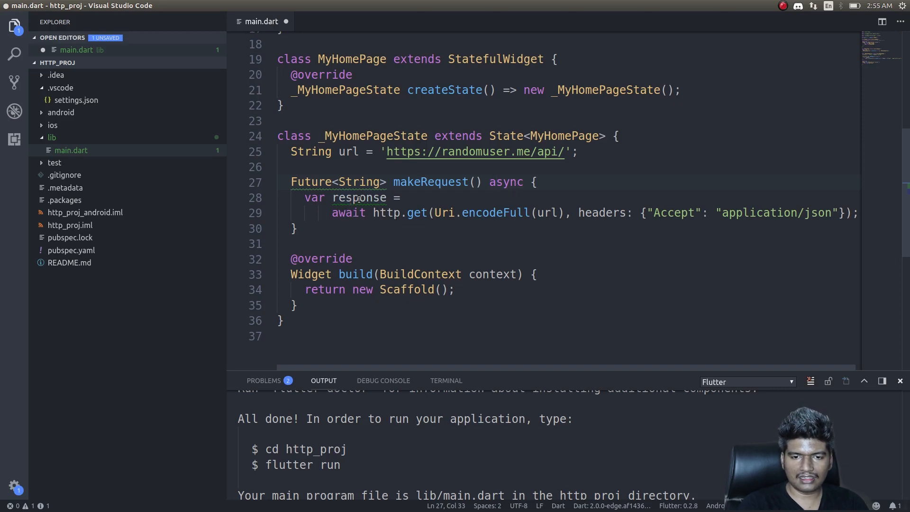
click(349, 212)
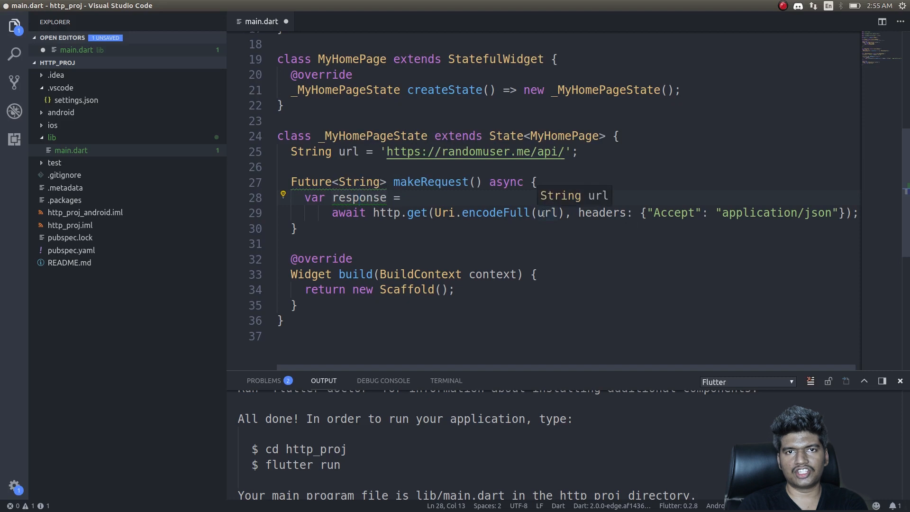
mouse_move(615, 212)
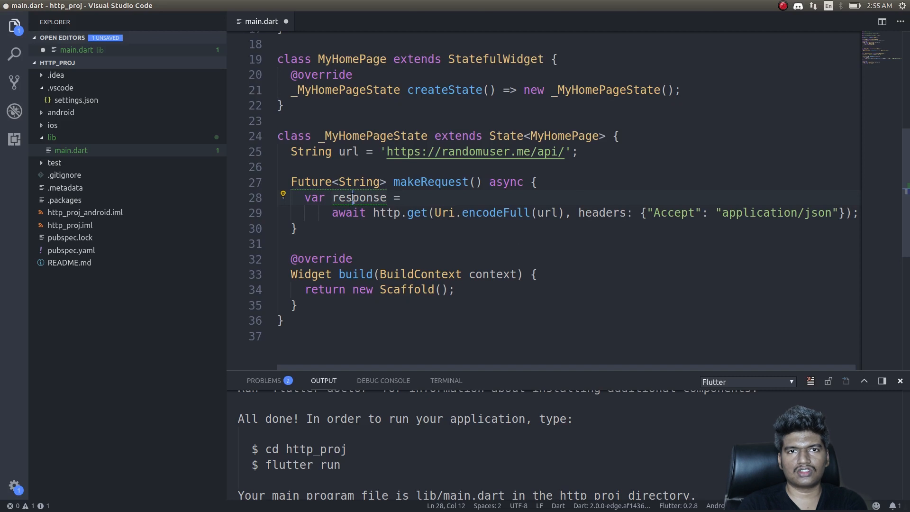
mouse_move(359, 198)
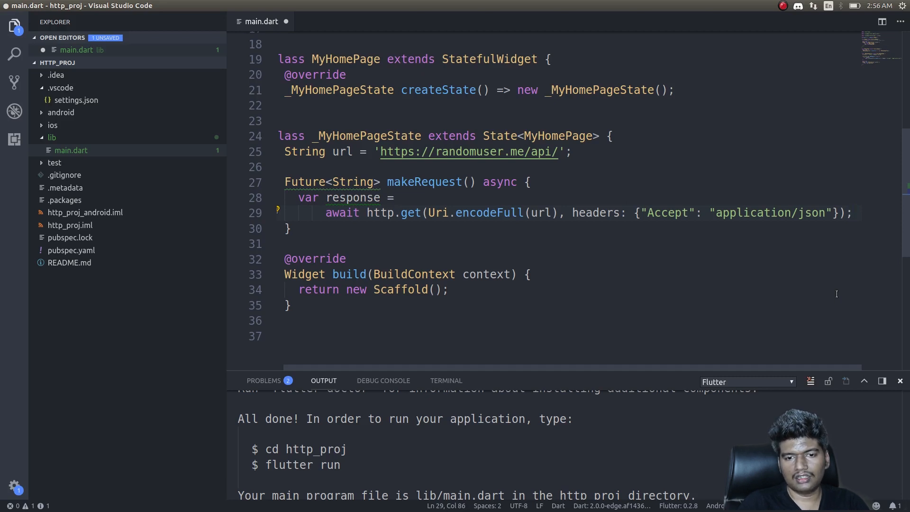
key(Enter)
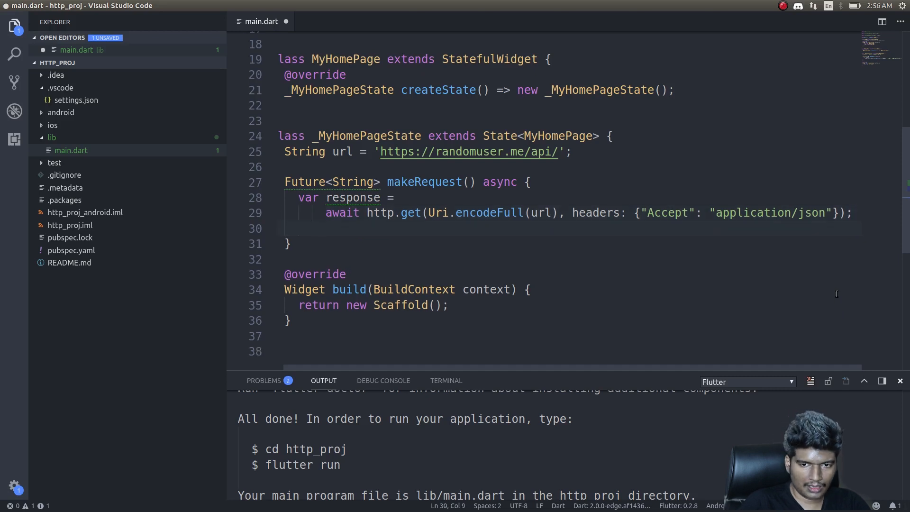
text(print)
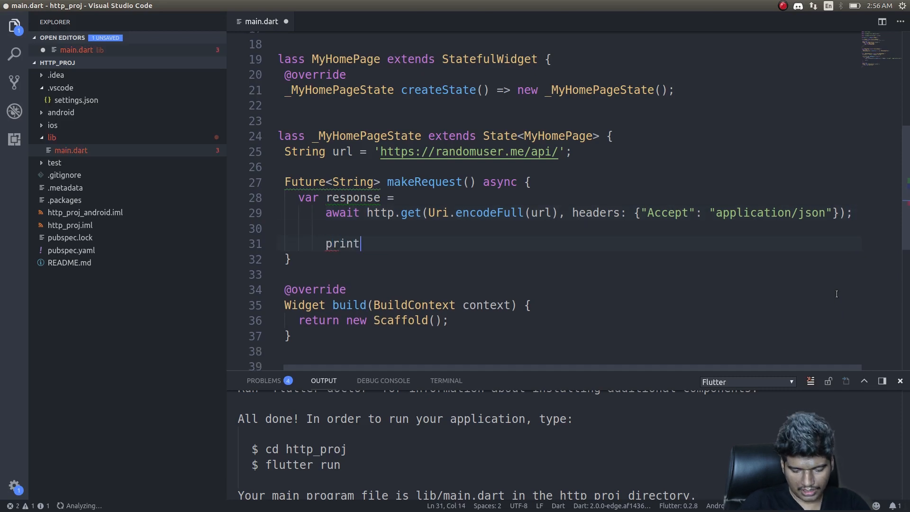
text(())
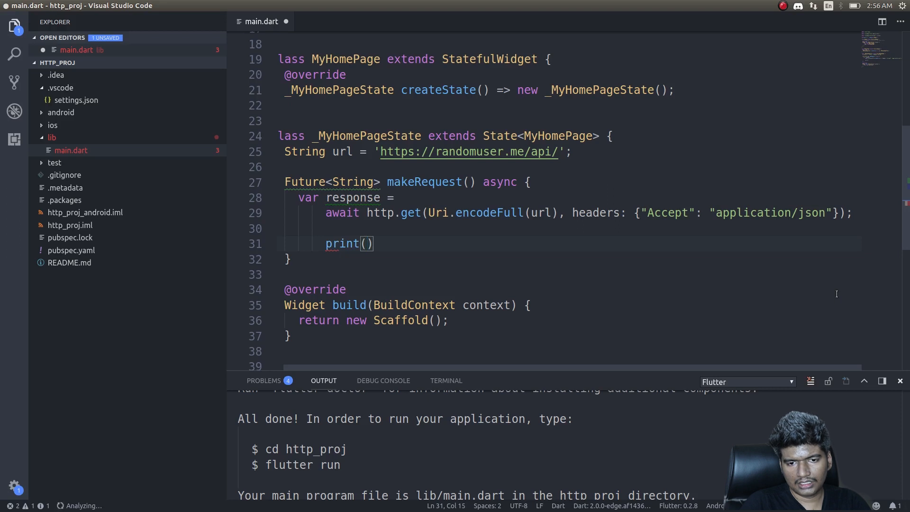
text(respons)
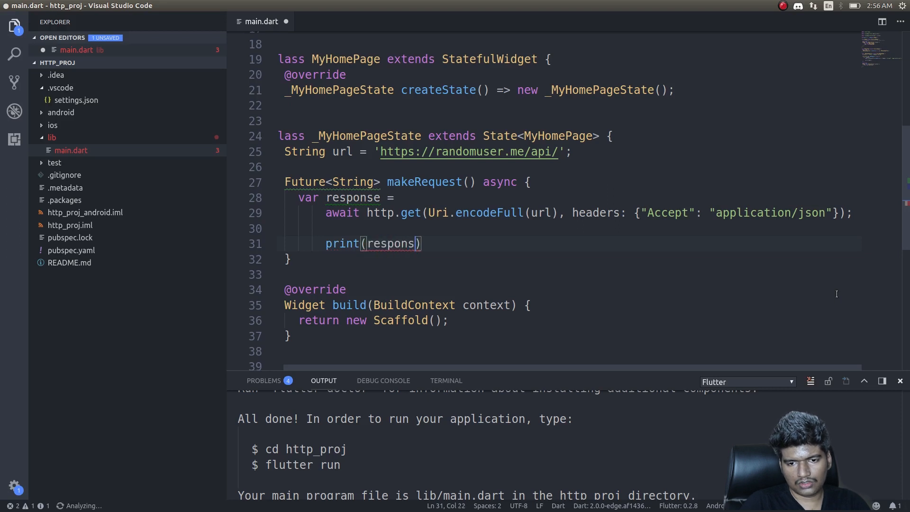
text(.body)
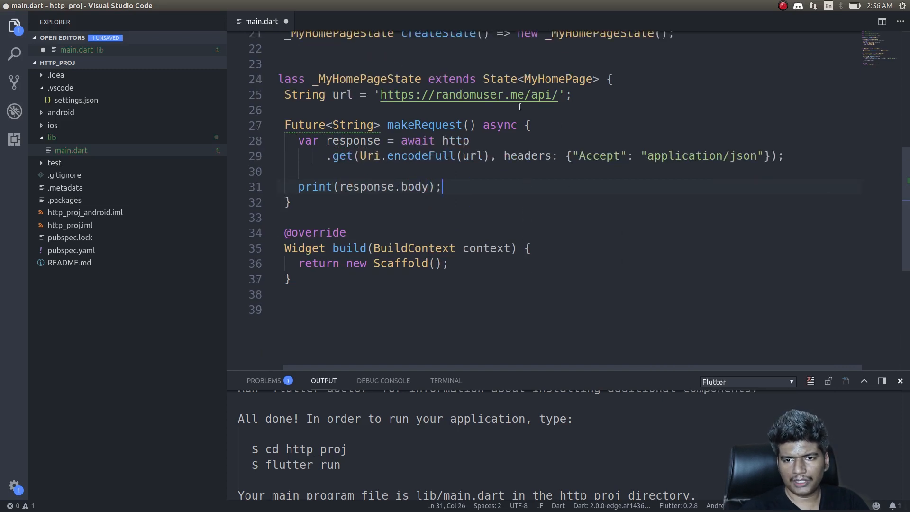
mouse_move(468, 95)
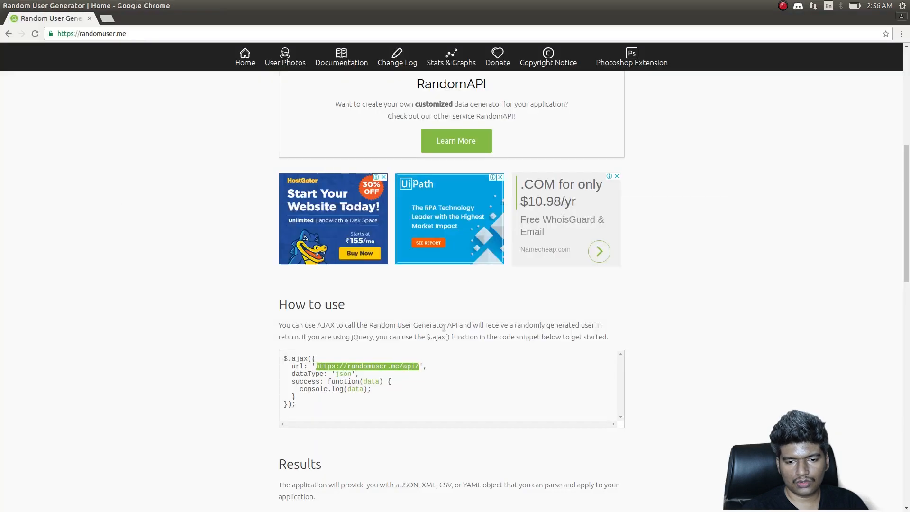
Scroll randomuser.me in Chrome to the How to use API example.
scroll(down, 3)
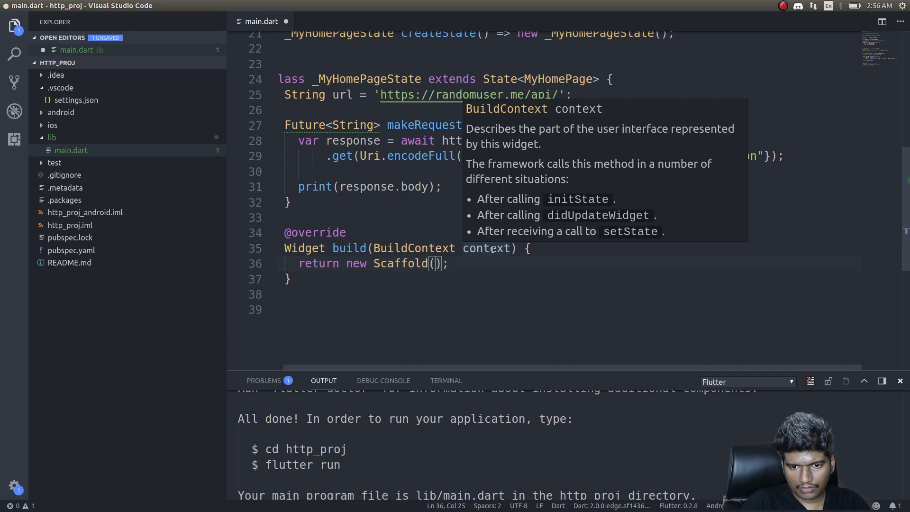
Set the Scaffold body to a RaisedButton with Text('Make Request') and onPressed: makeRequest.
key(Enter)
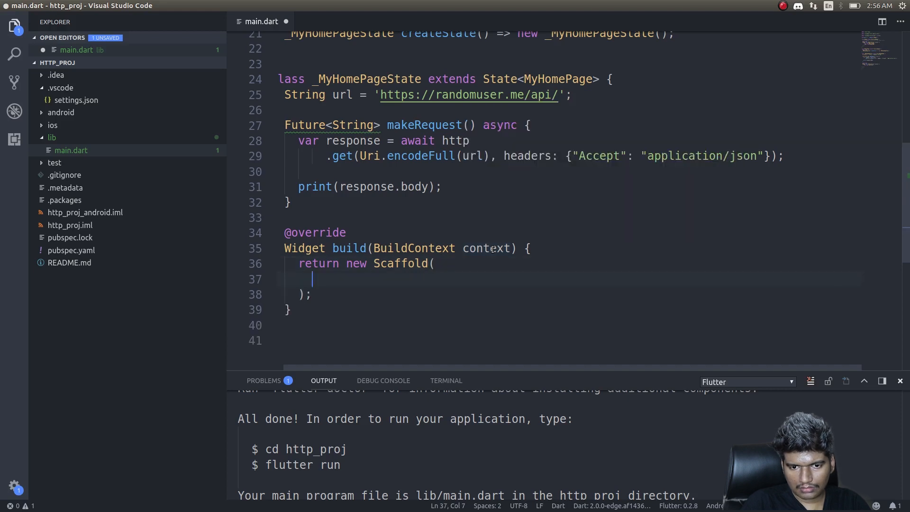
text(body:)
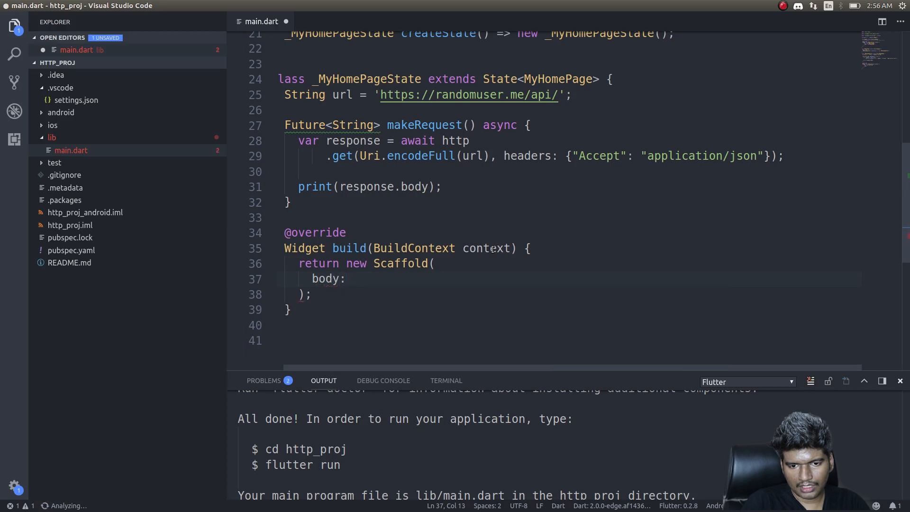
text(new RaisedButton()
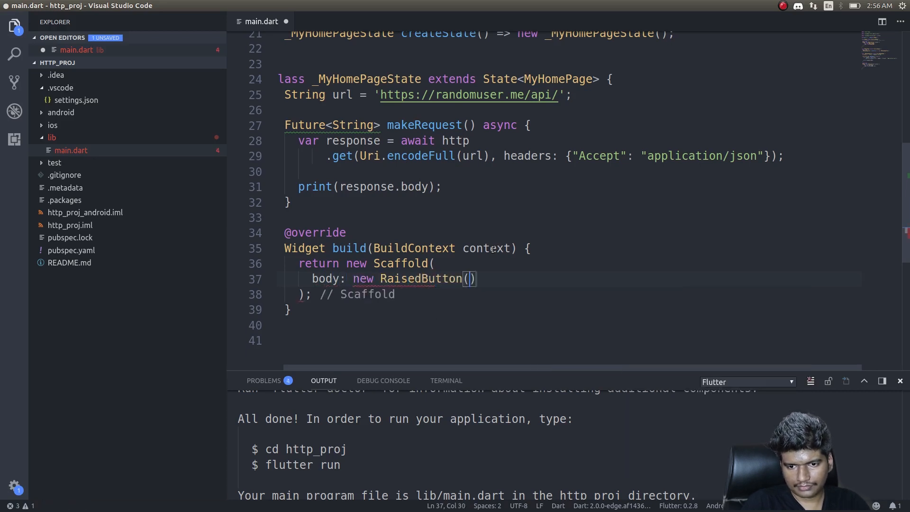
text(child:)
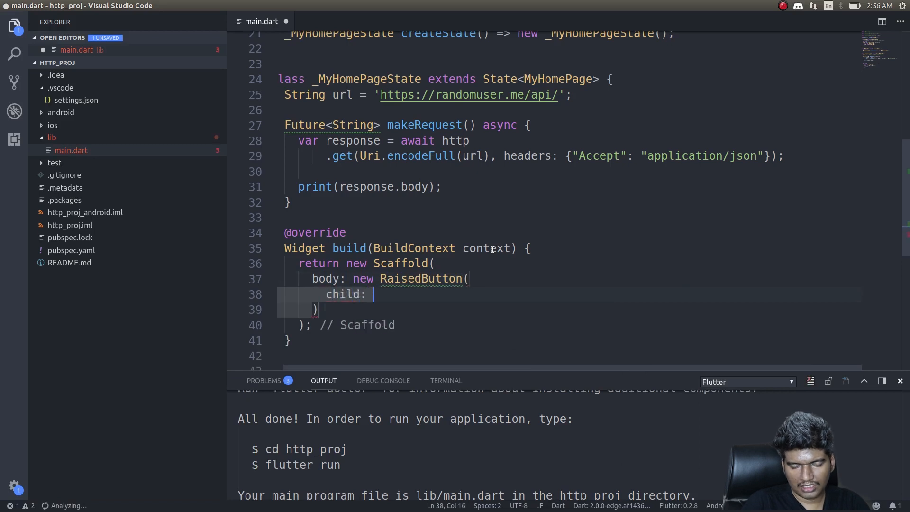
text(new Text(')
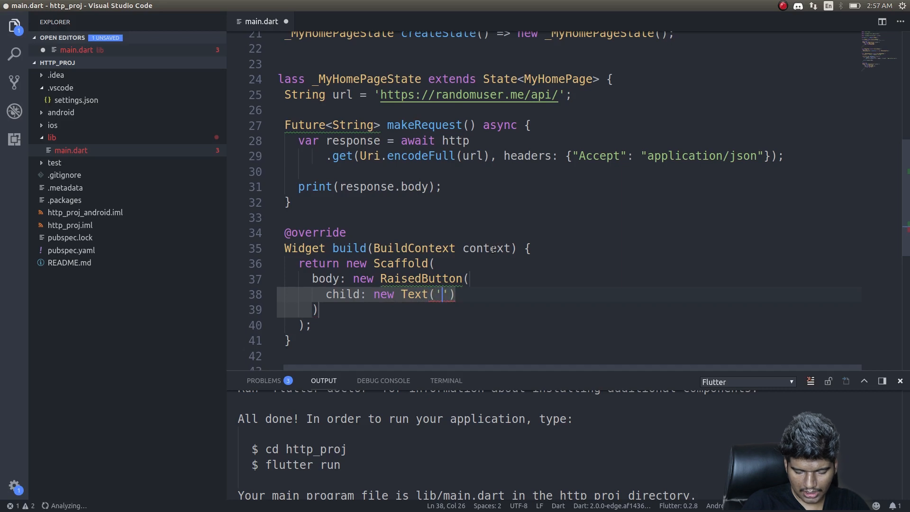
text(Make)
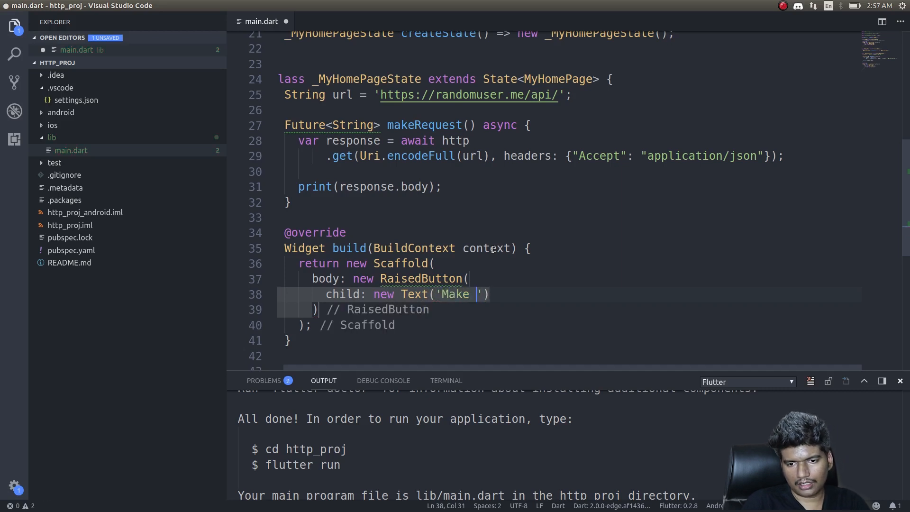
text(Request)
text(onPressed: ,)
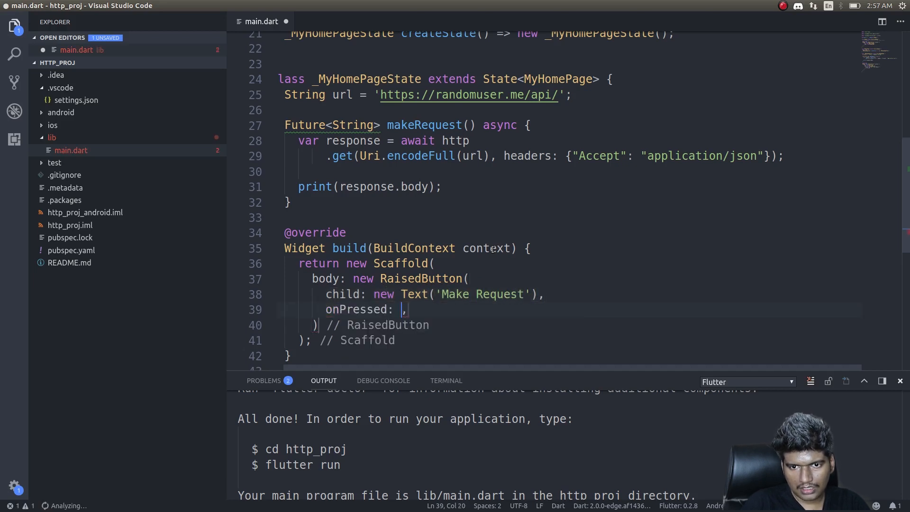
text(makeRequest())
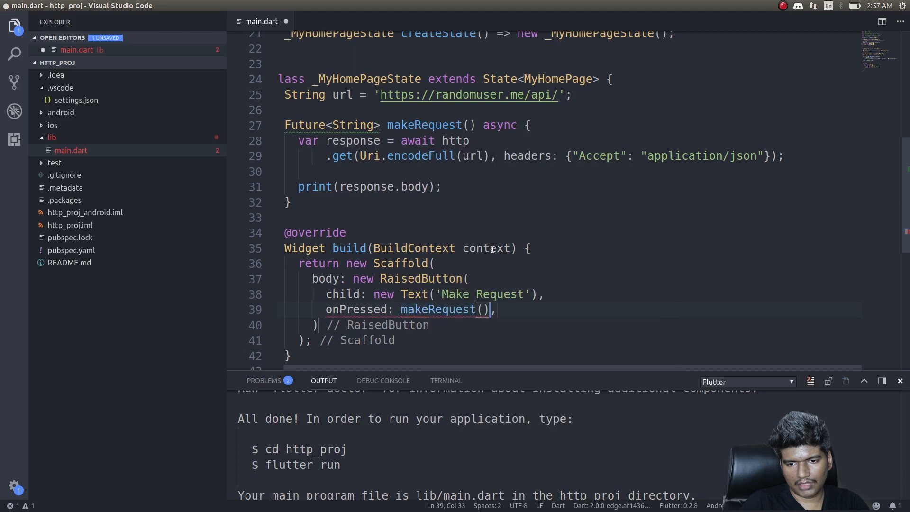
key(Backspace)
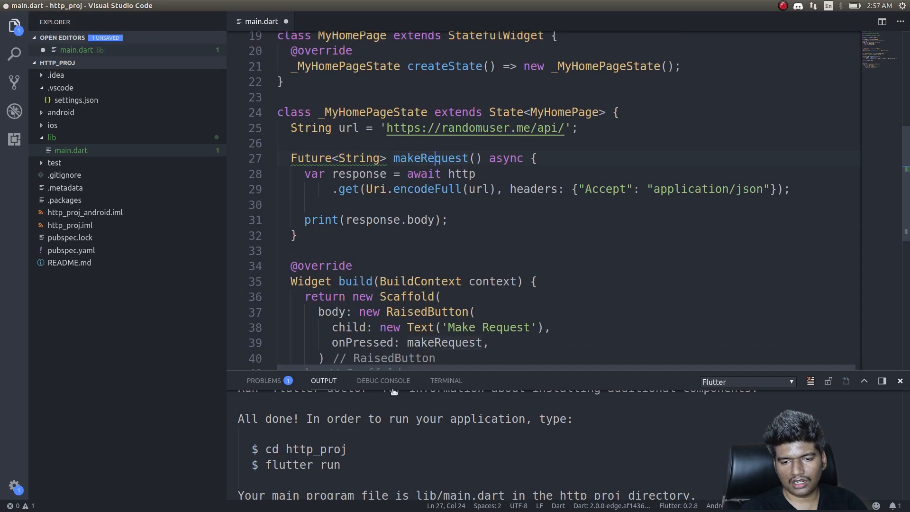
mouse_move(418, 281)
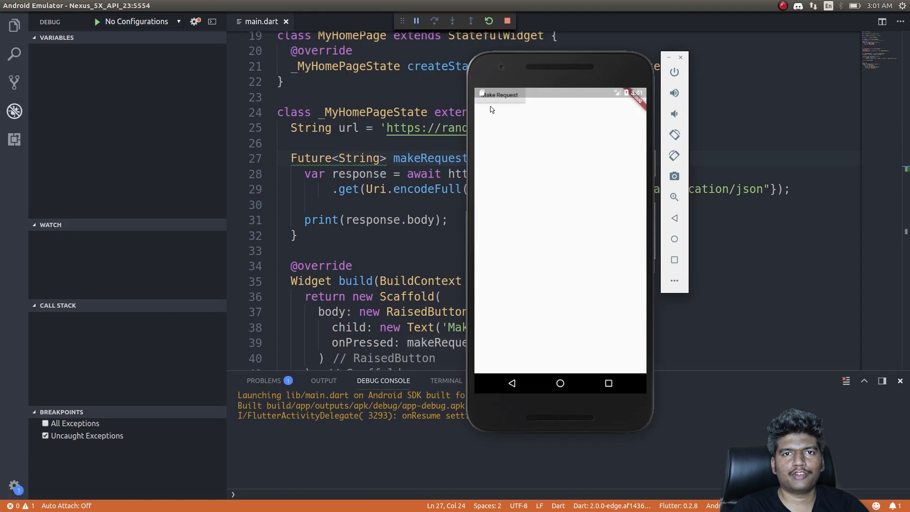
mouse_move(498, 101)
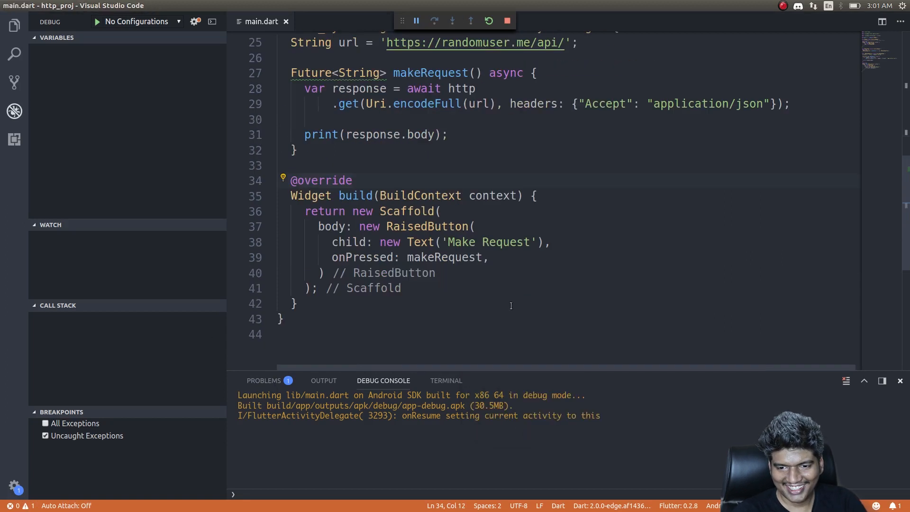
Wrap the button in Center, then tap Make Request in the emulator.
click(474, 227)
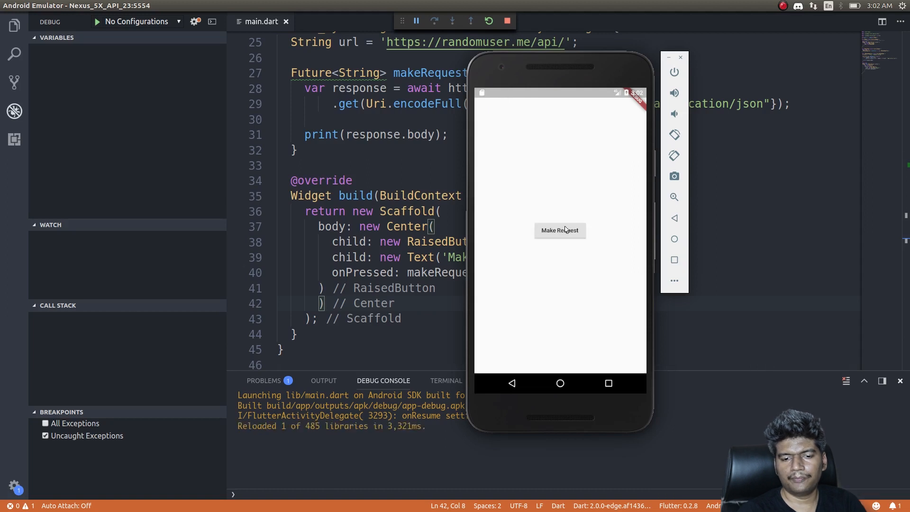
mouse_move(561, 238)
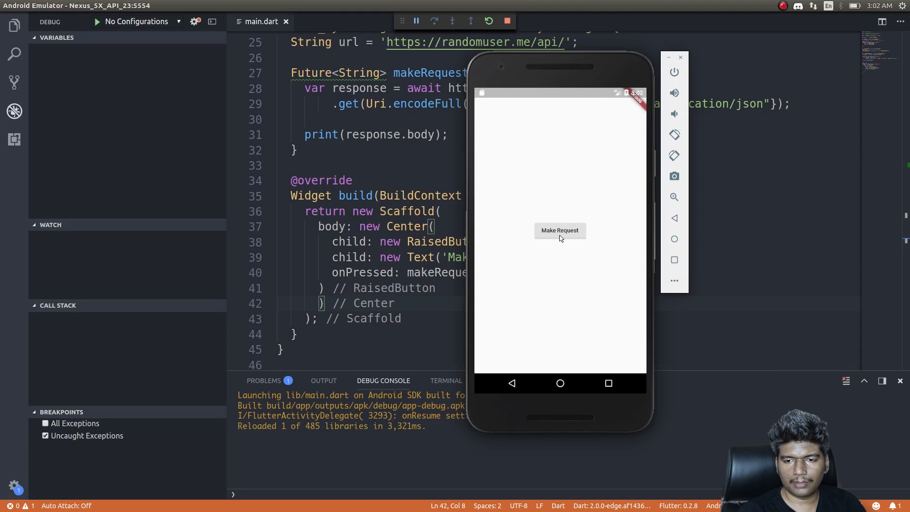
mouse_move(309, 446)
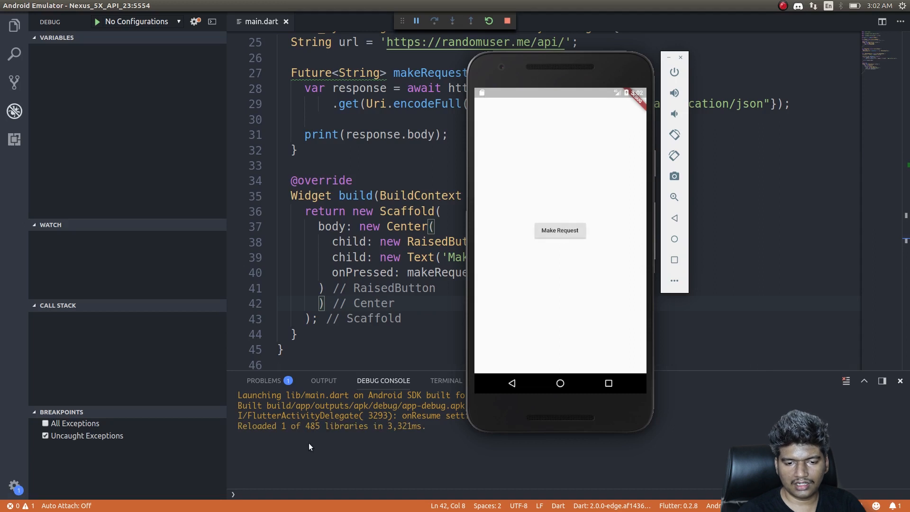
click(559, 230)
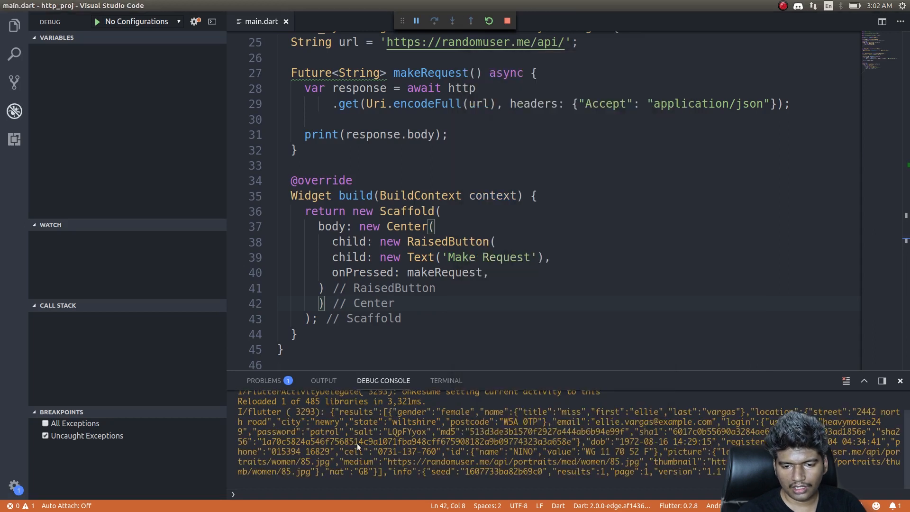
mouse_move(447, 429)
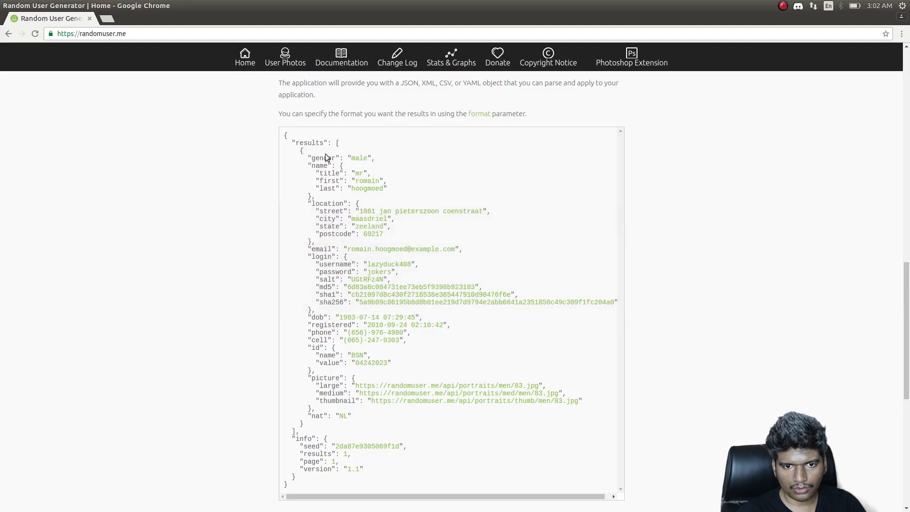
mouse_move(328, 199)
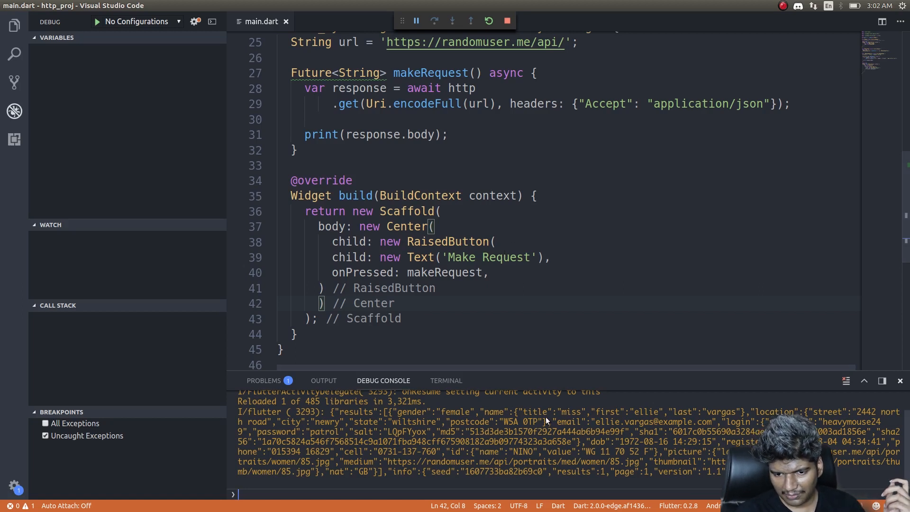
mouse_move(585, 421)
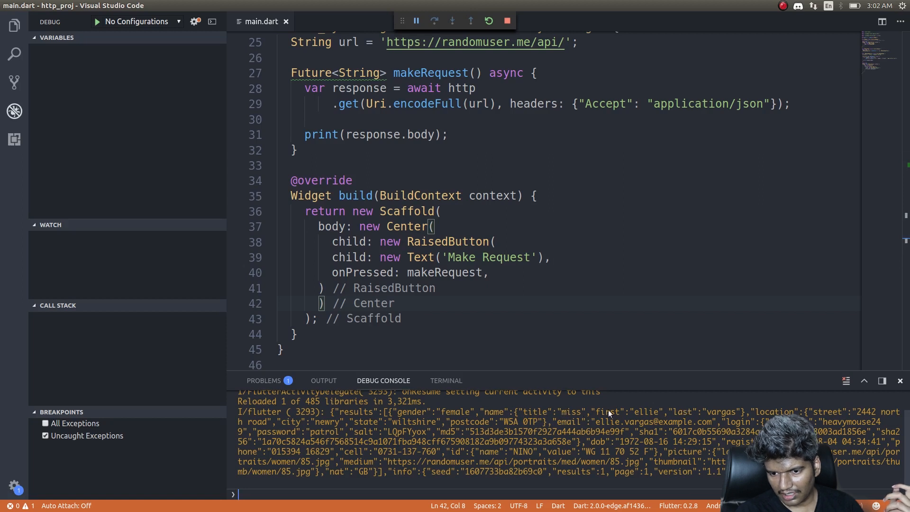
mouse_move(610, 432)
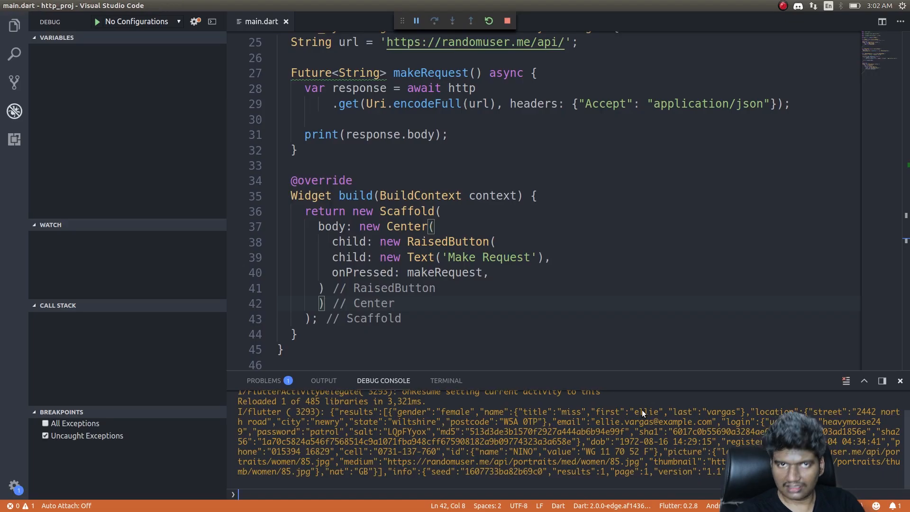
mouse_move(674, 364)
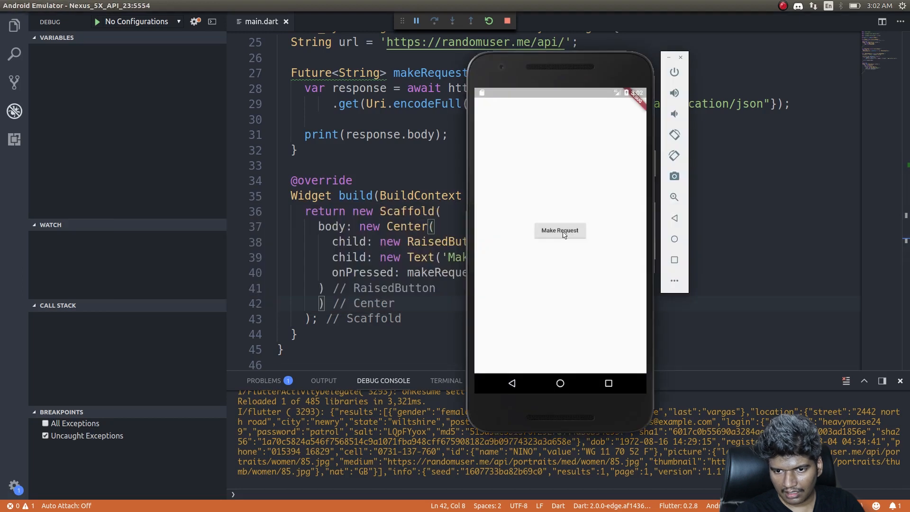
Tap Make Request in the emulator again to fetch a second random user.
click(559, 230)
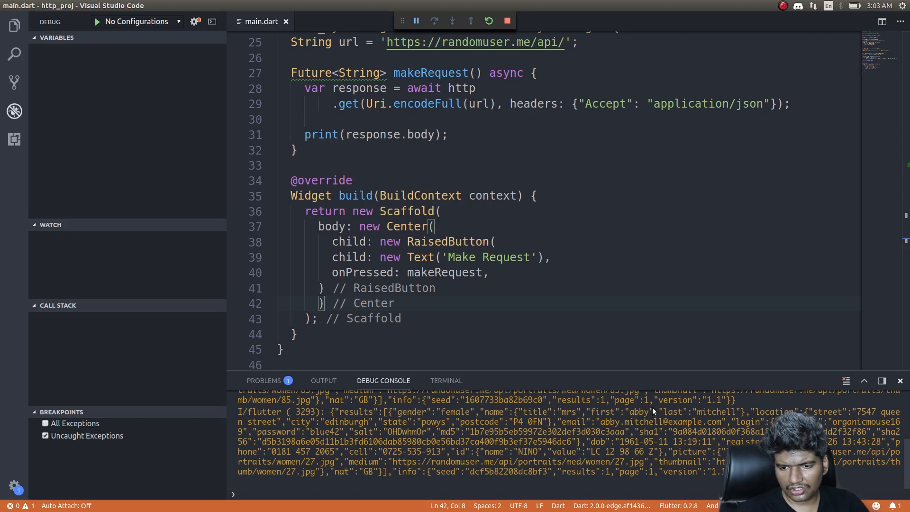
mouse_move(601, 430)
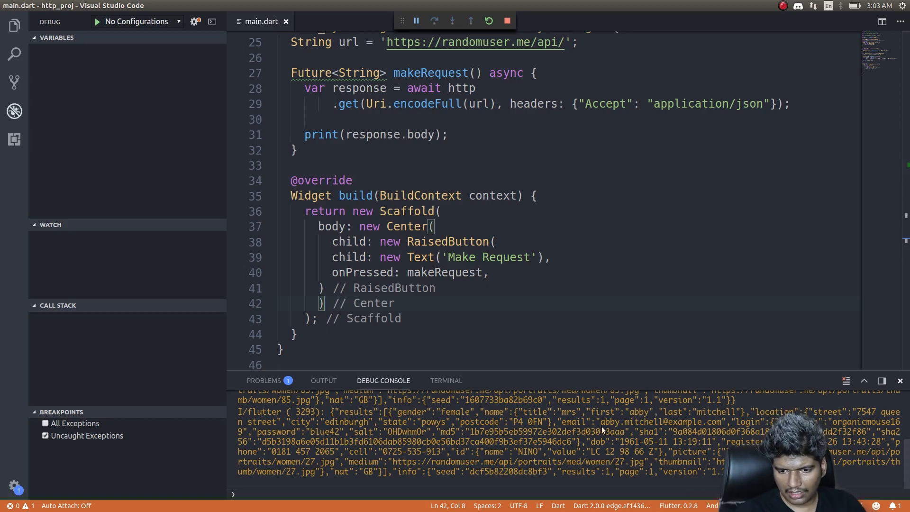
Add import 'dart:convert'; directly below the dart:async import at the top of main.dart.
scroll(up, 3)
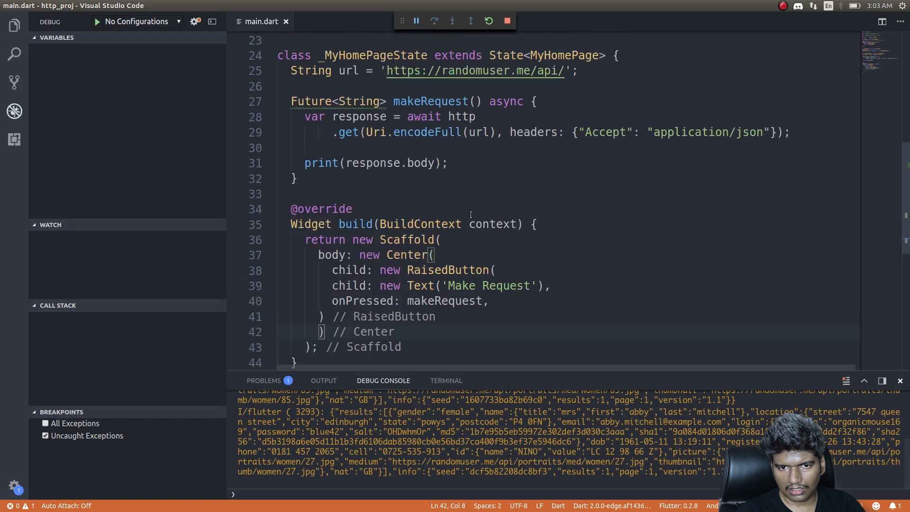
scroll(up, 3)
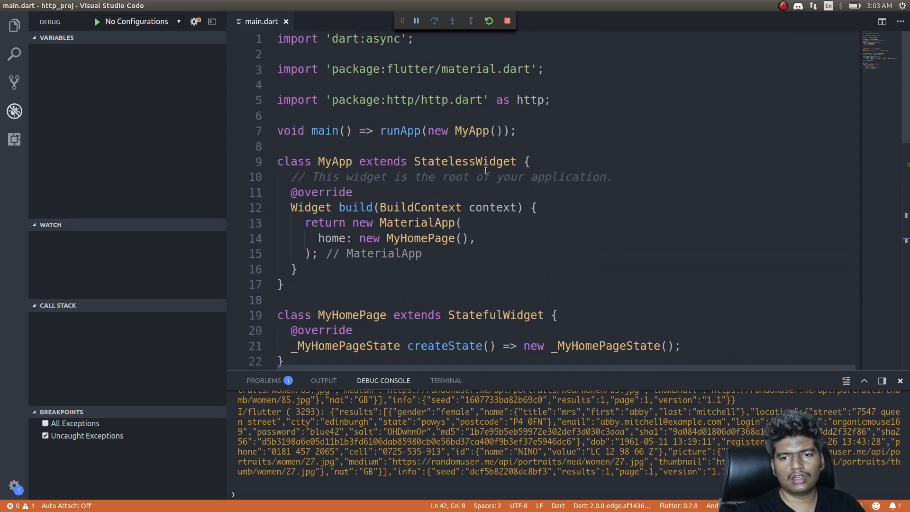
click(412, 39)
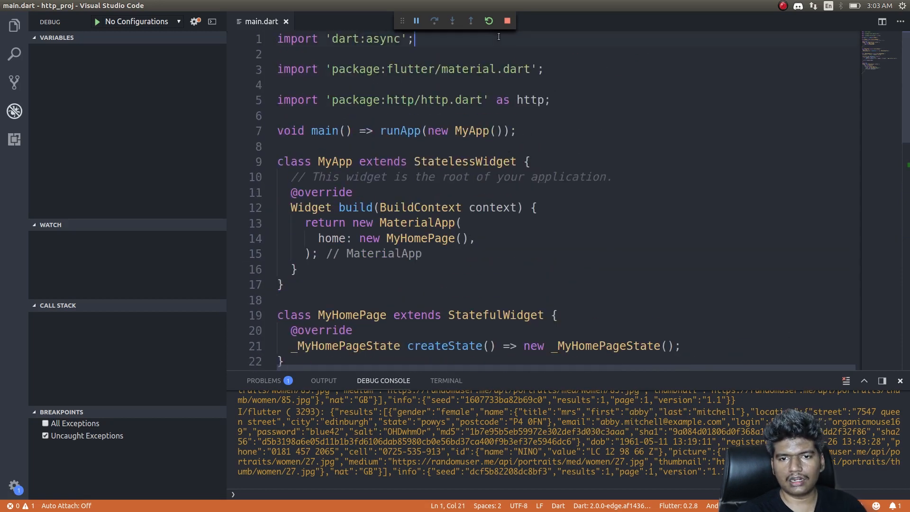
text(import)
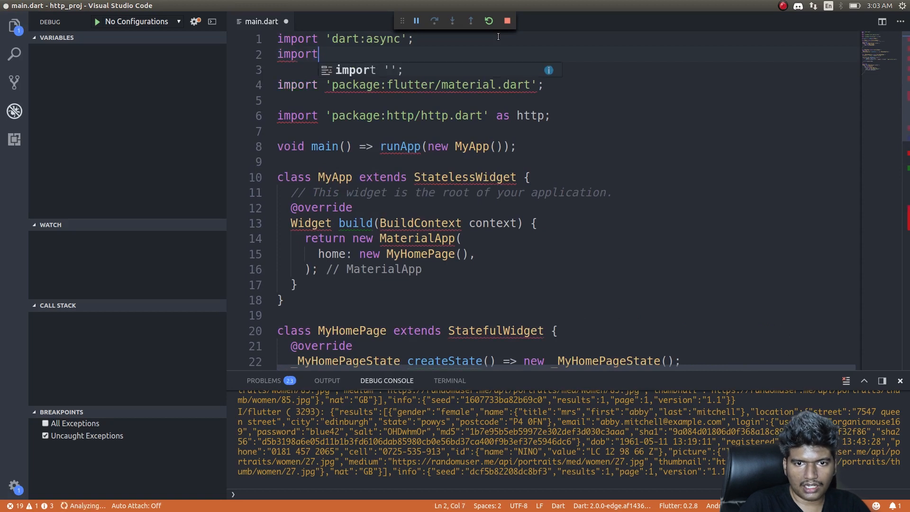
text('dart')
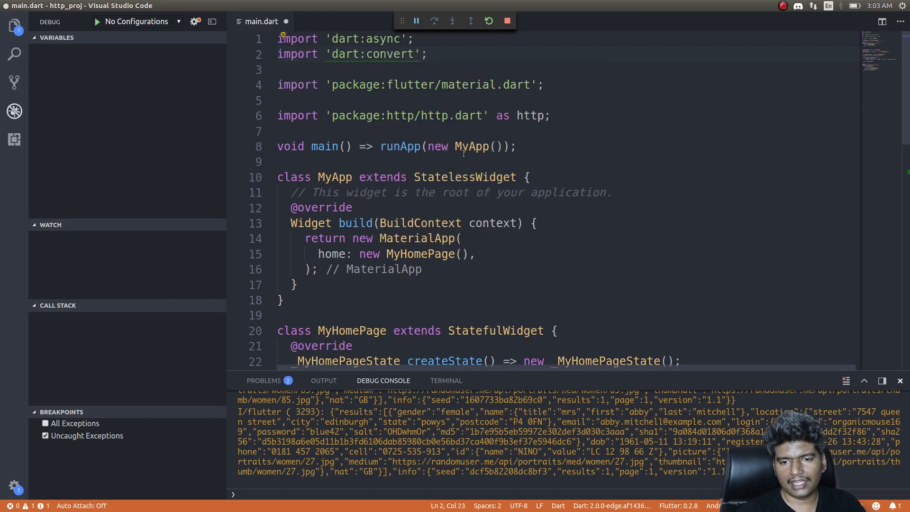
scroll(down, 3)
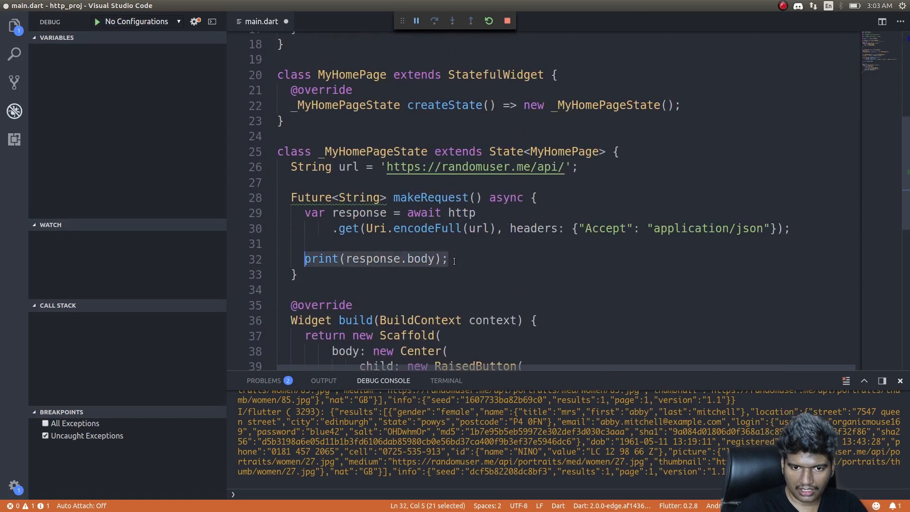
Replace the raw body print with List data and JSON.decode(response.body) storing results in data.
key(Delete)
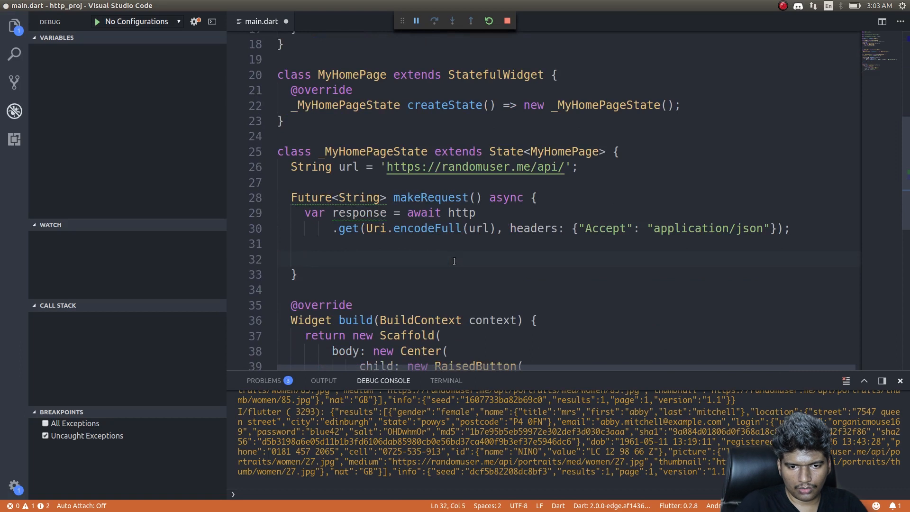
text(List dat)
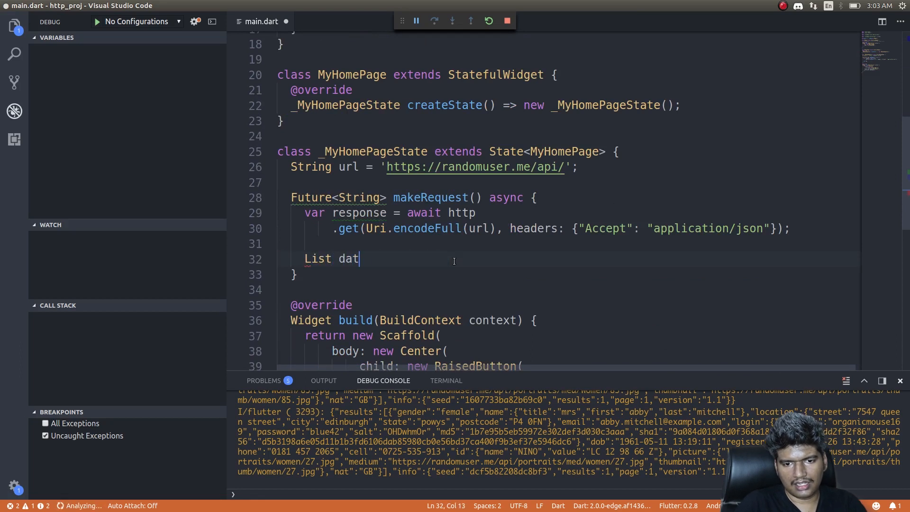
text(a;)
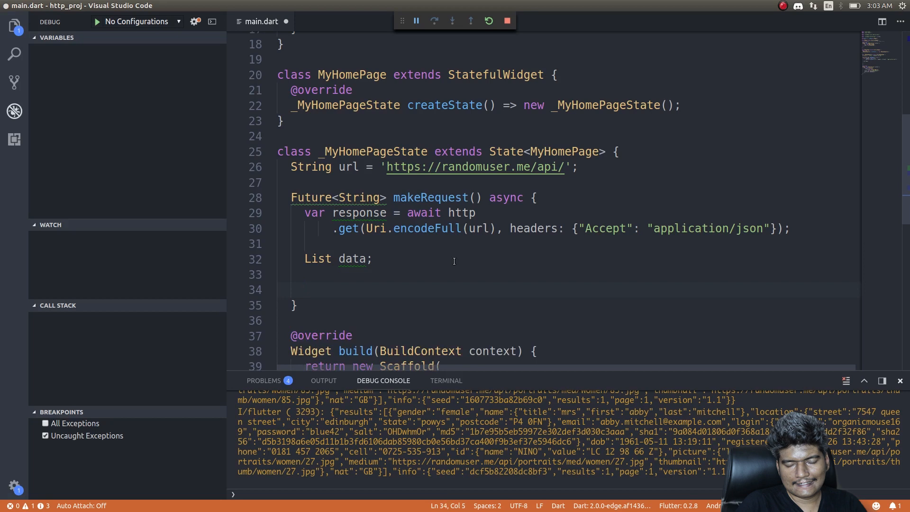
text(var)
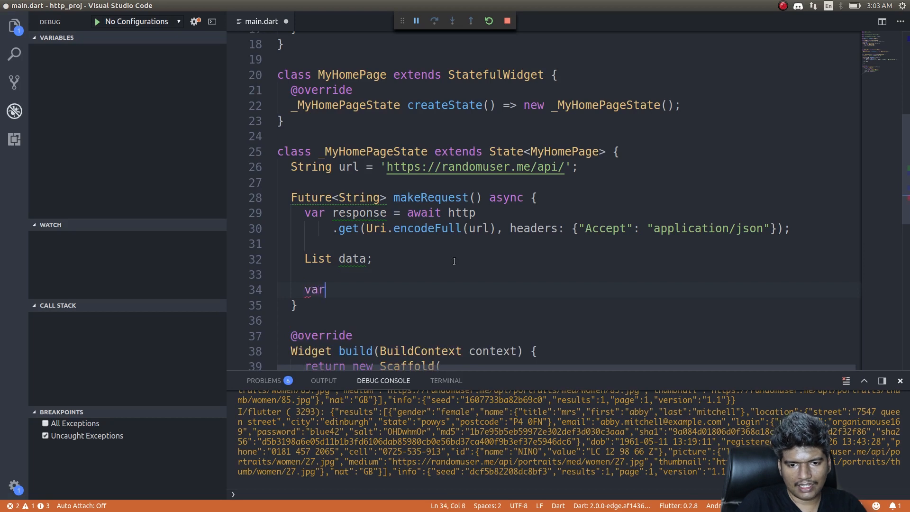
text(sp)
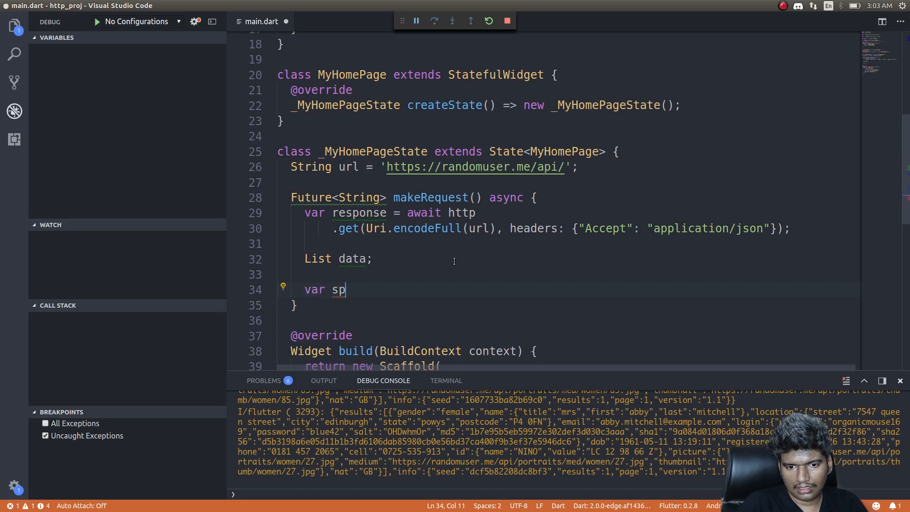
text(extractdata =)
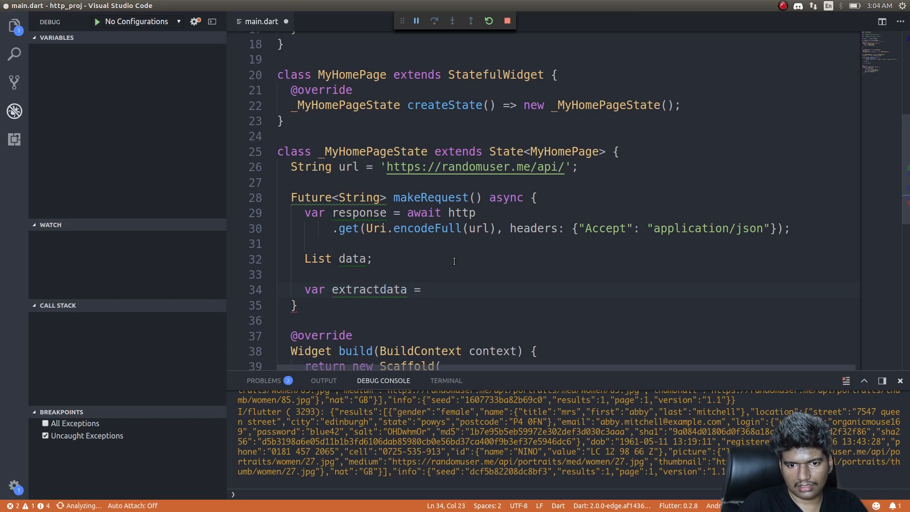
text(JSON.decode(source)
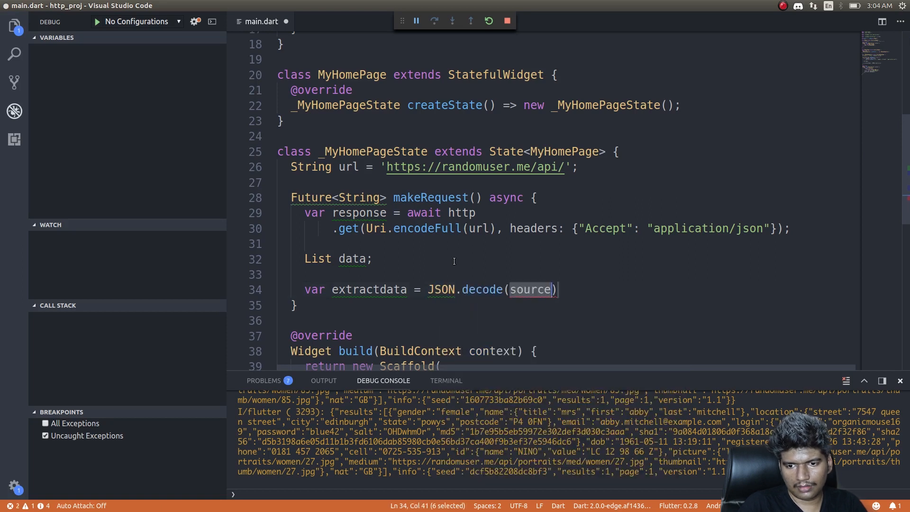
text(response.body)
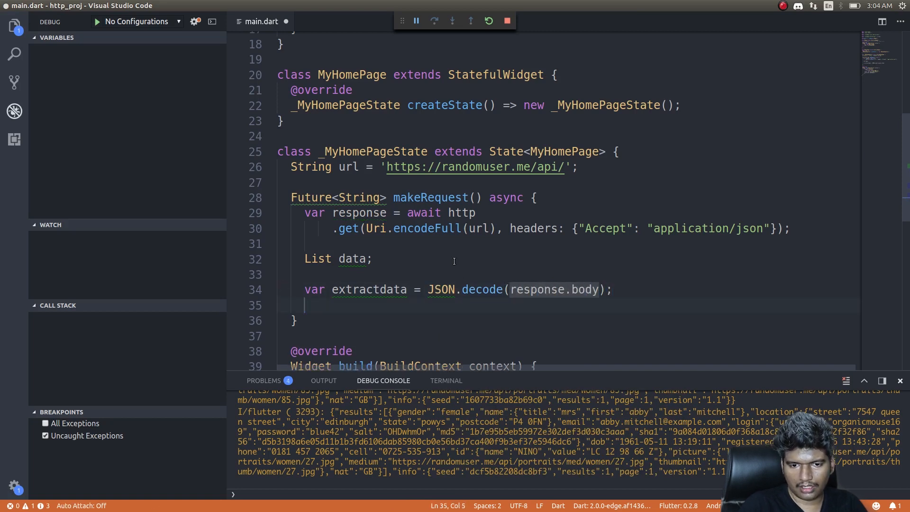
text(data =)
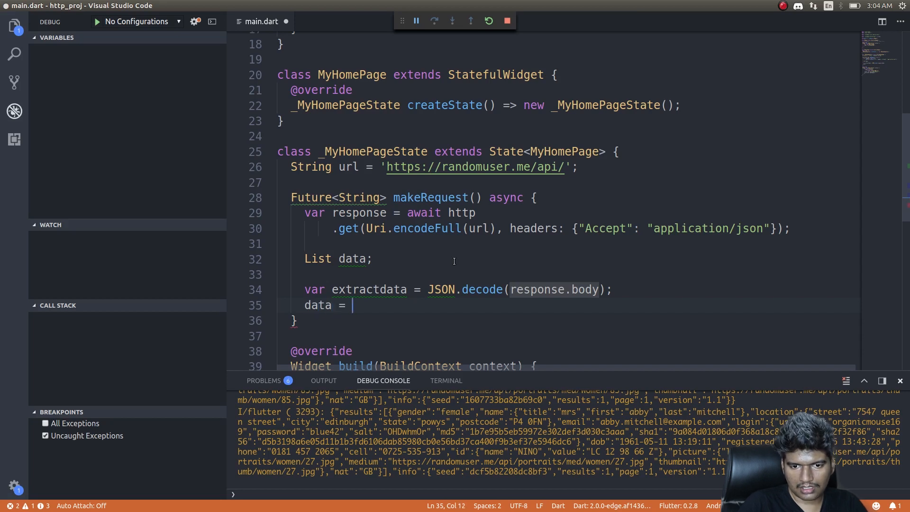
text(extractd)
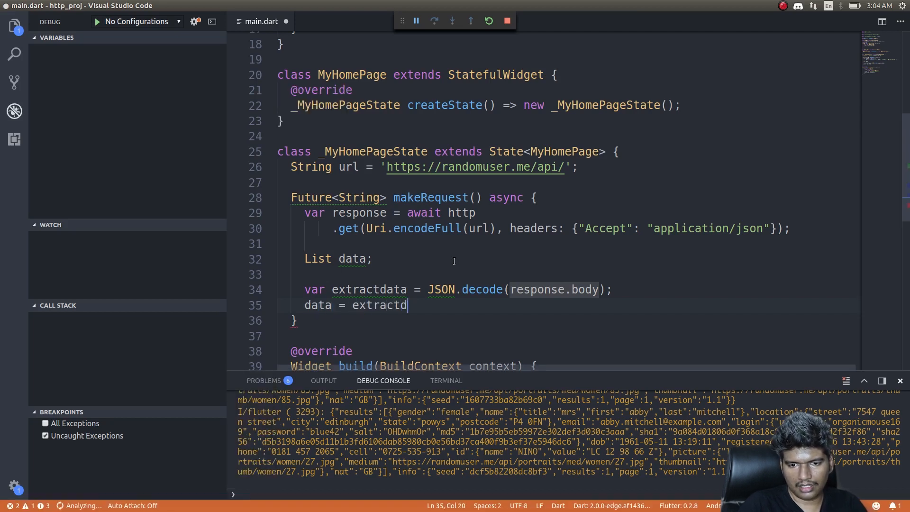
text(["])
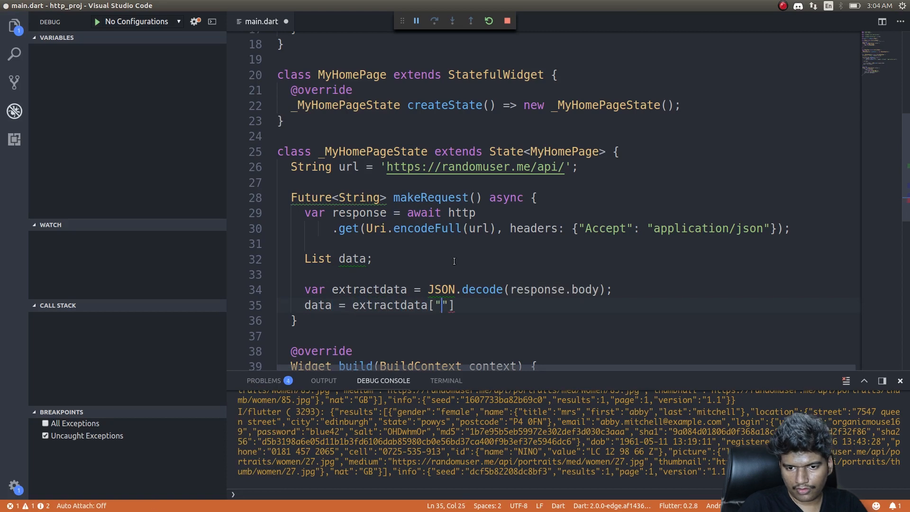
text(results)
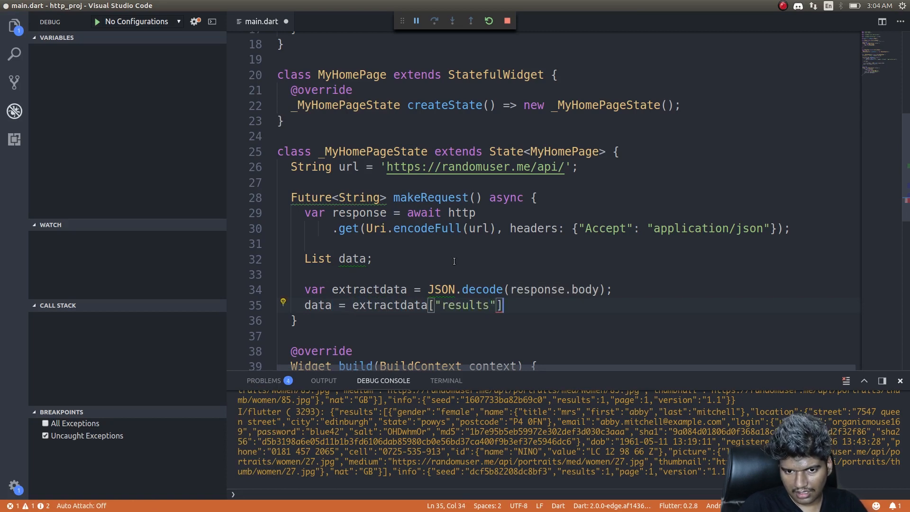
text(;)
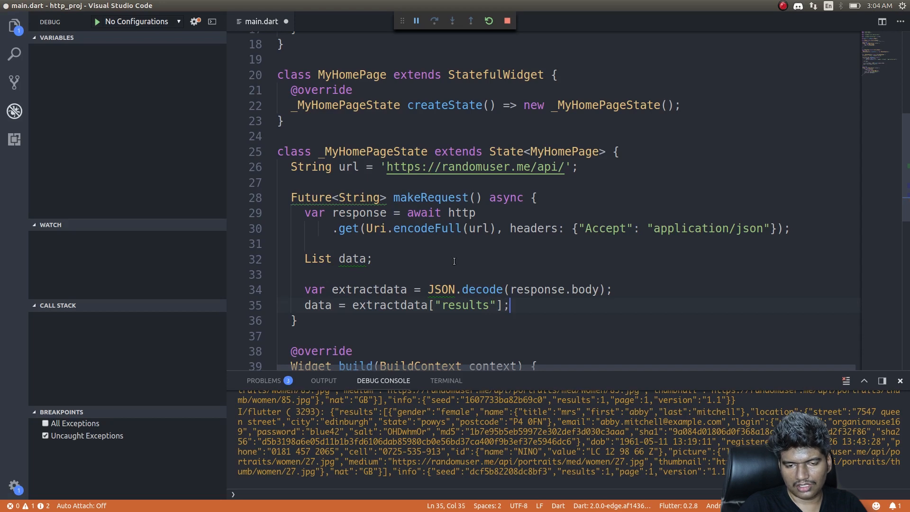
Add print(data[0]["name"]["first"]); on a new line in makeRequest.
key(Enter)
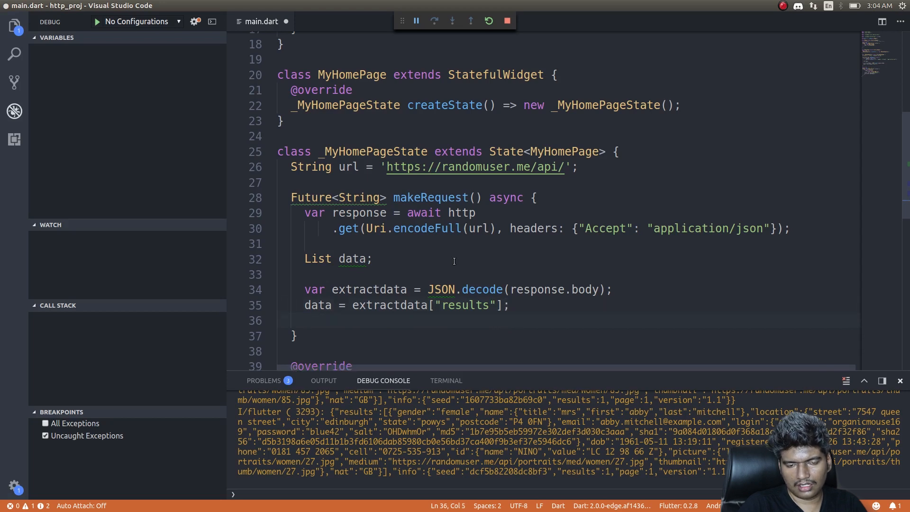
text(print)
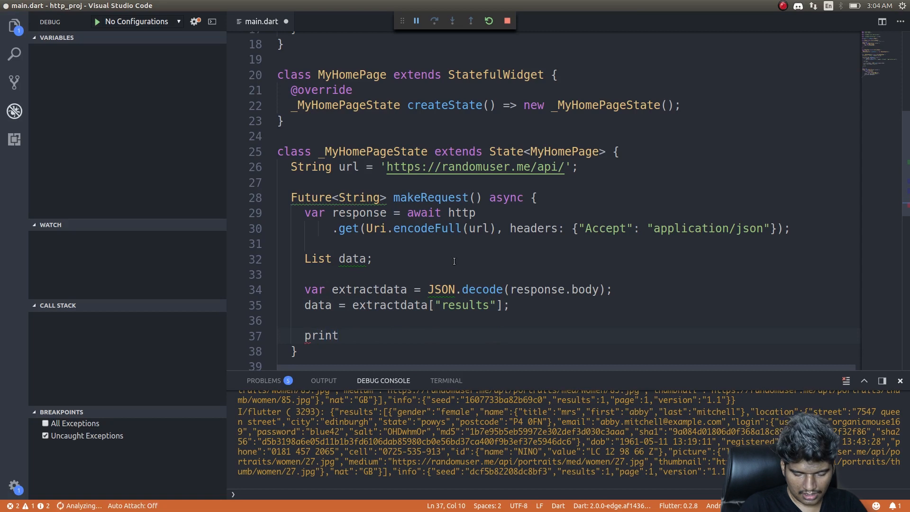
text(())
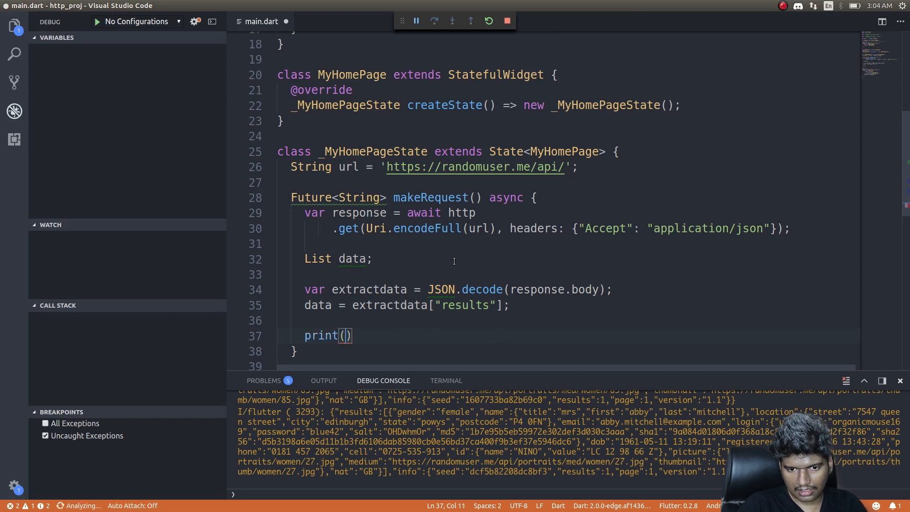
text(data[)
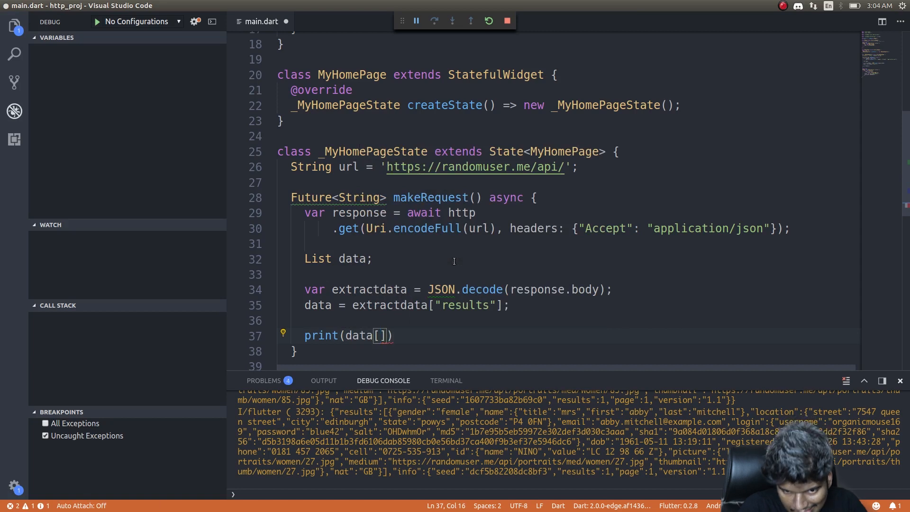
text(0)
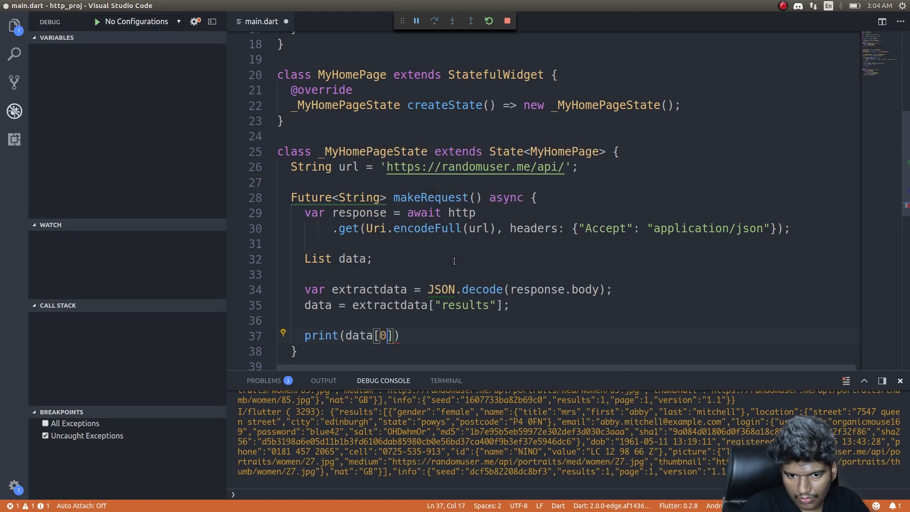
text([])
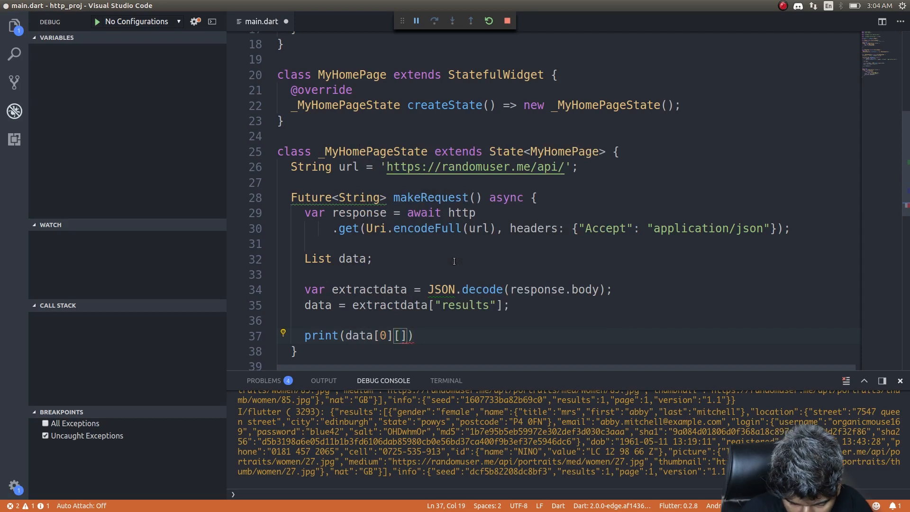
text("name")
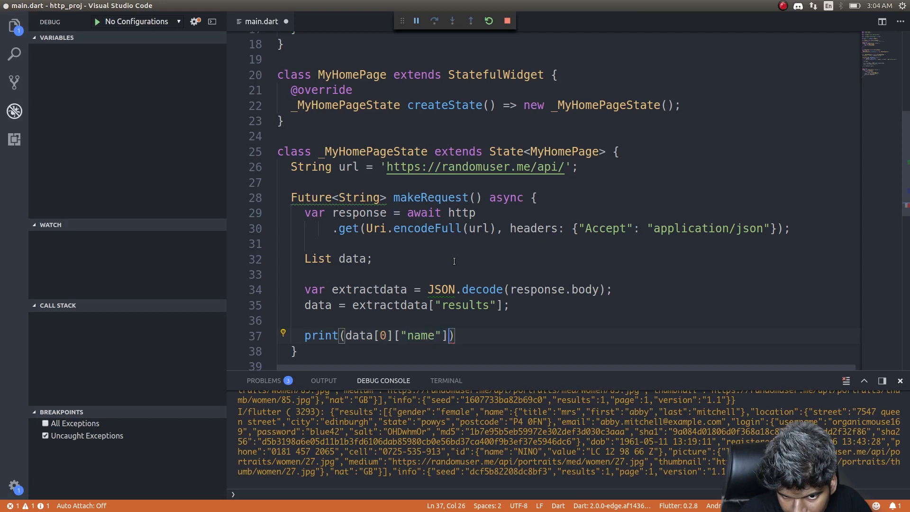
text([])
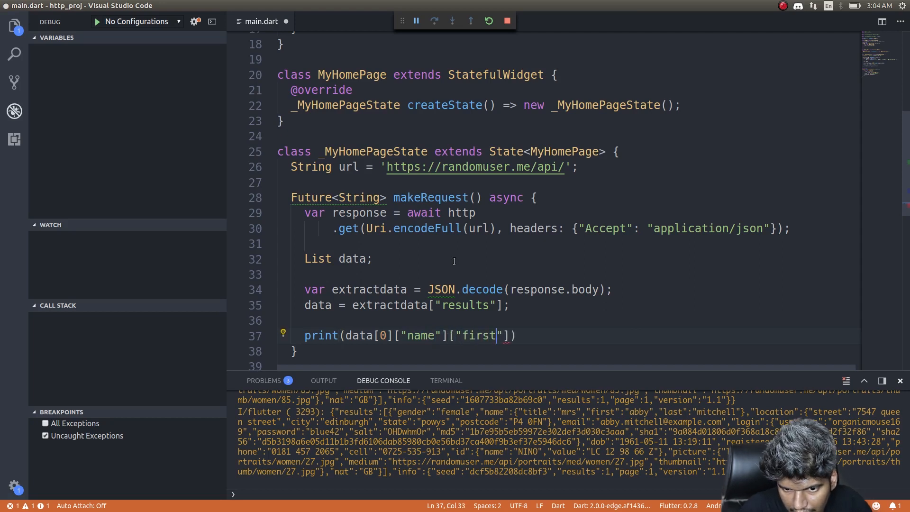
text("]);)
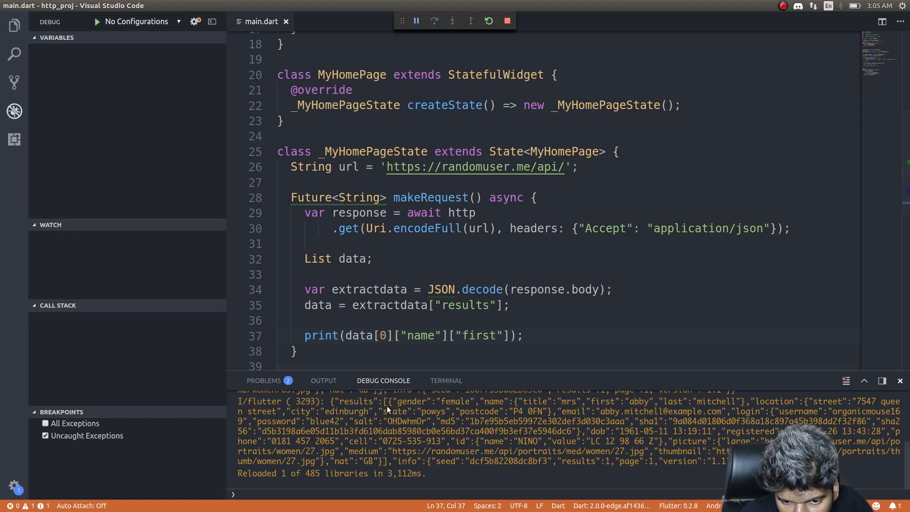
mouse_move(494, 405)
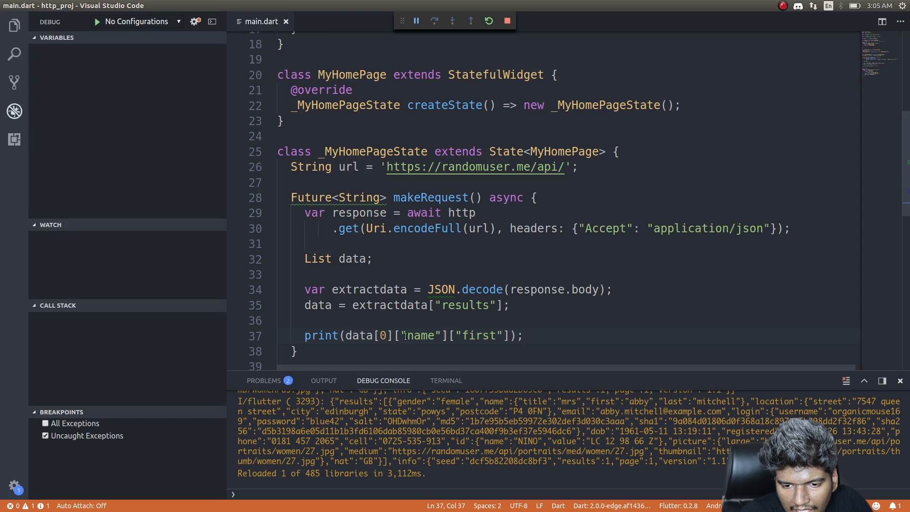
mouse_move(497, 402)
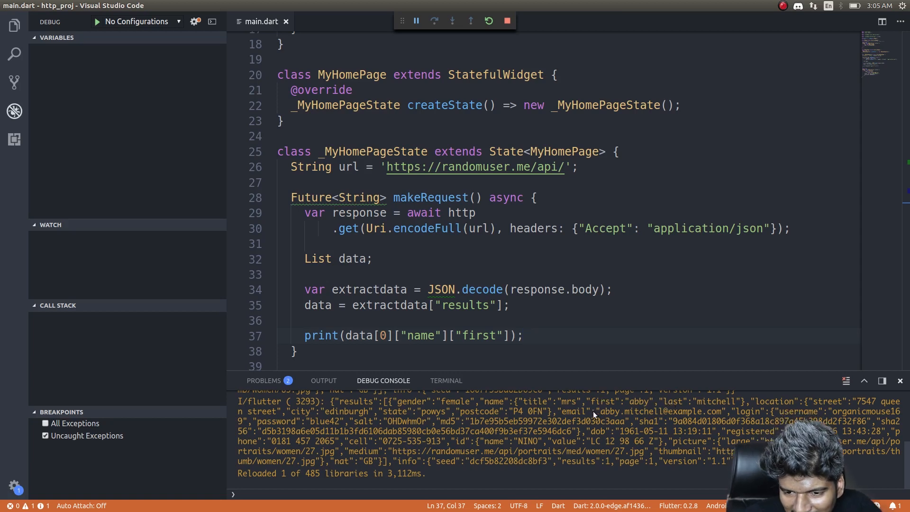
mouse_move(486, 403)
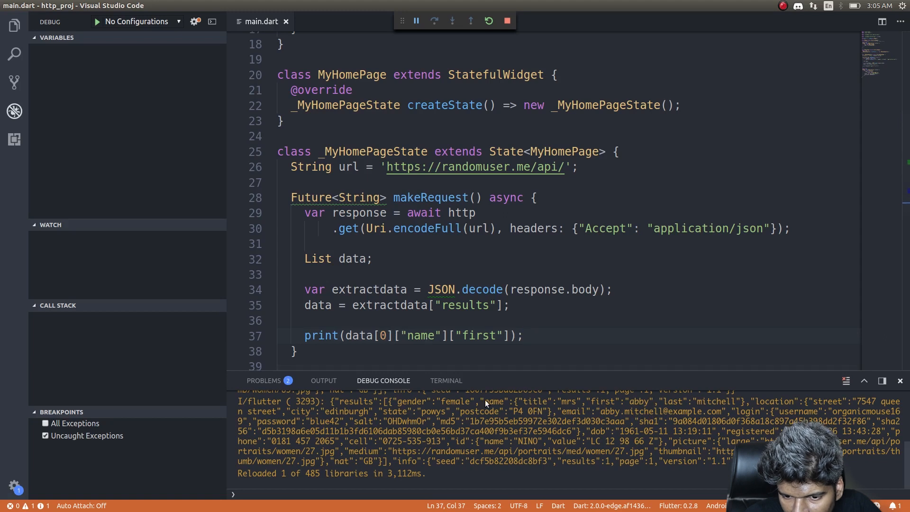
mouse_move(569, 390)
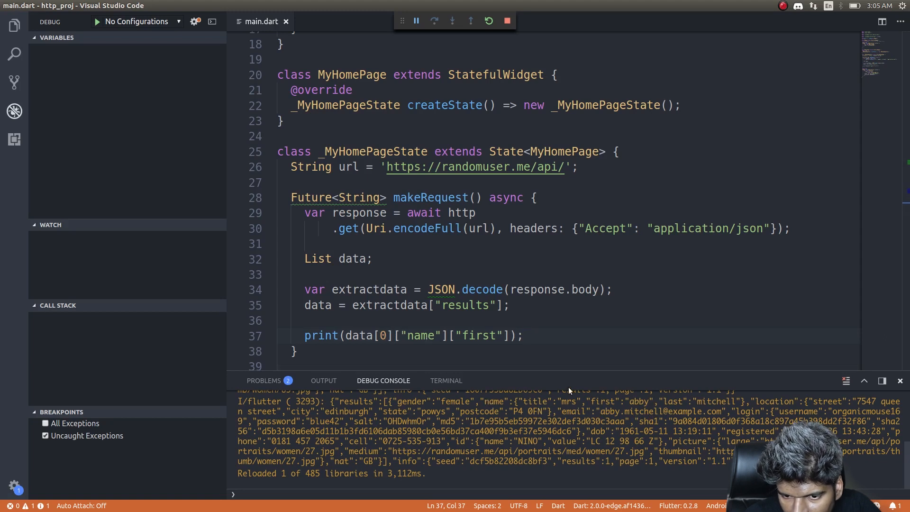
mouse_move(482, 339)
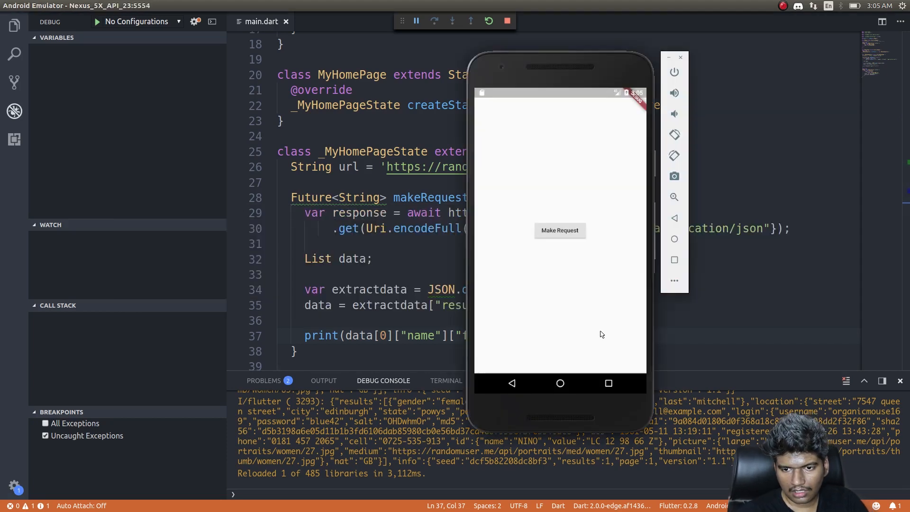
mouse_move(421, 445)
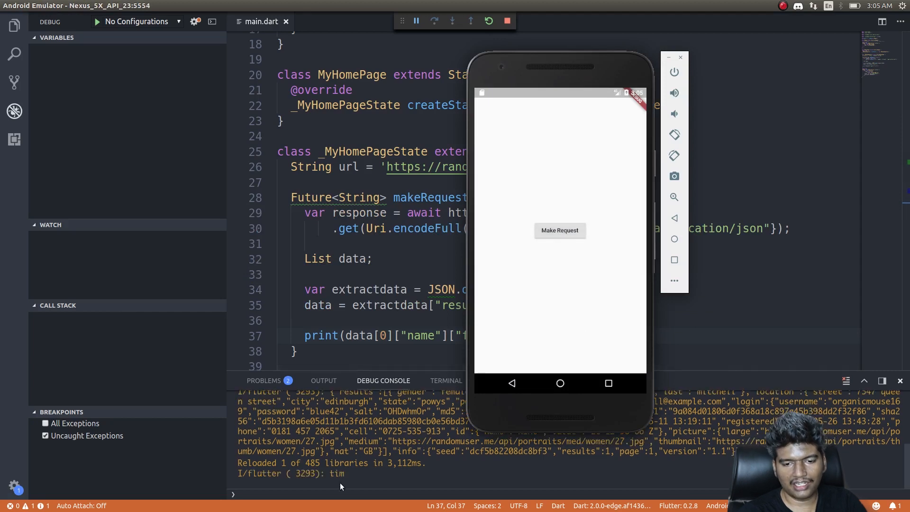
mouse_move(340, 484)
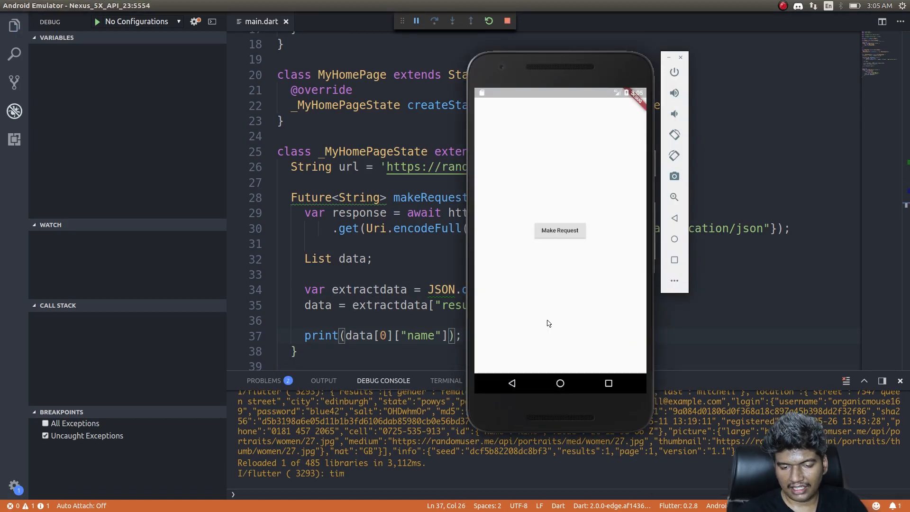
Tap Make Request twice in the emulator to print the parsed name fields.
click(560, 231)
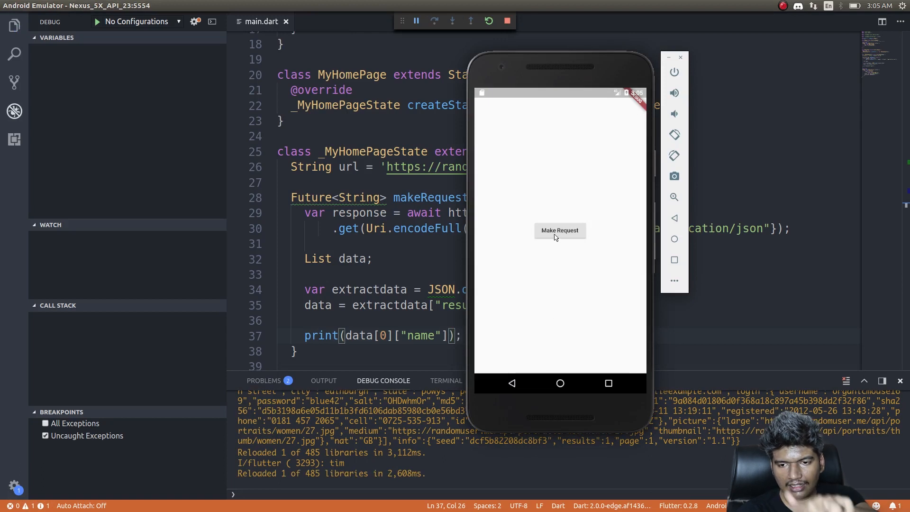
click(559, 230)
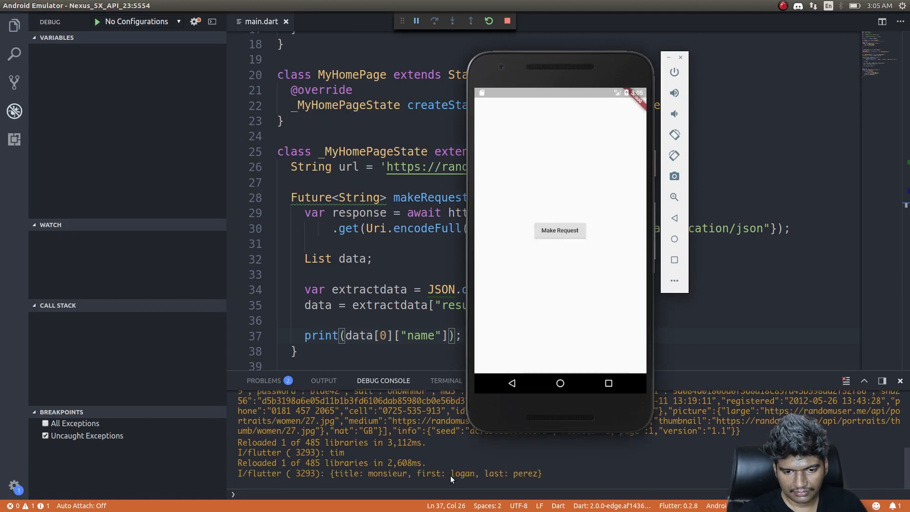